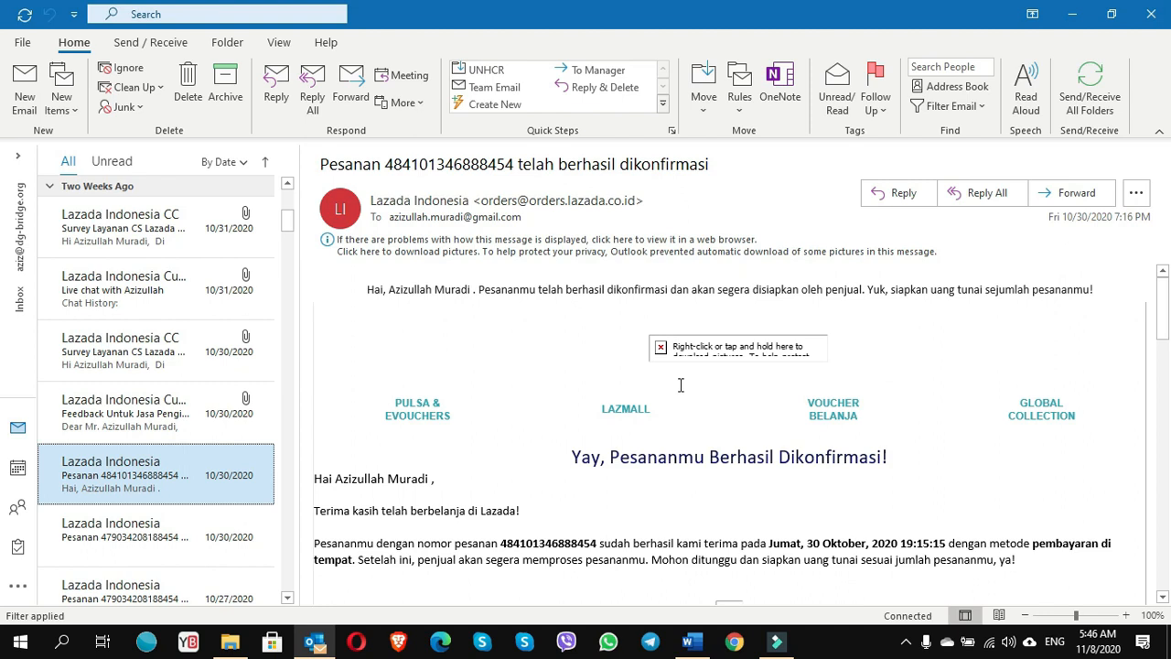
mouse_move(669, 368)
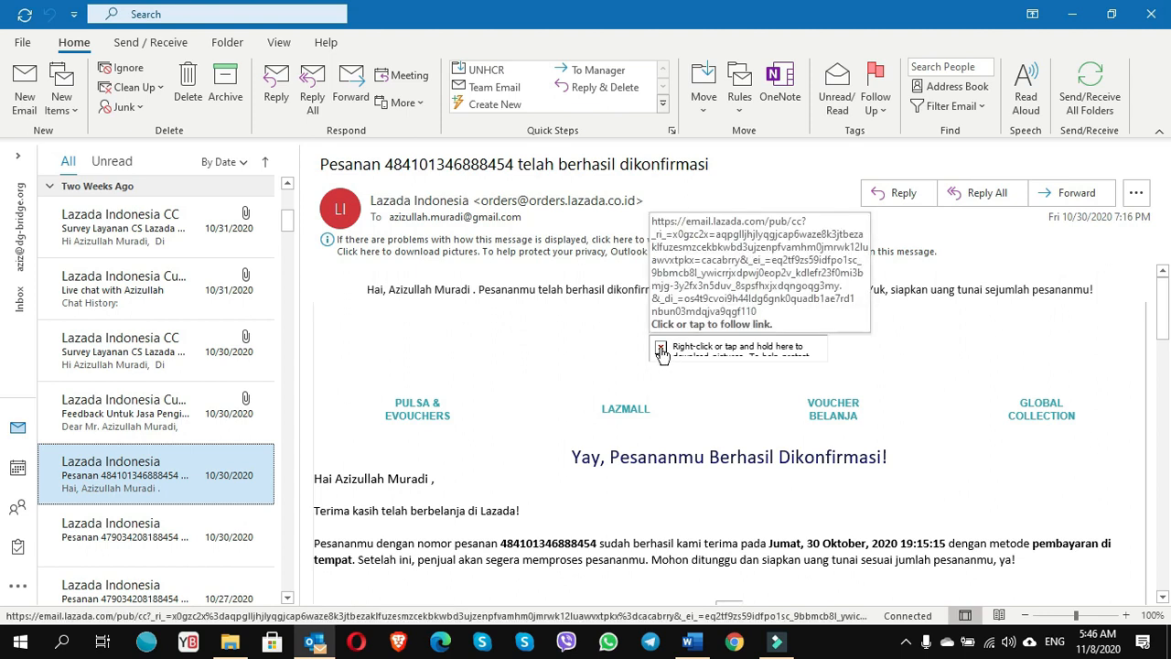
Download the blocked pictures in the Lazada order email and scroll through it in the restored window
right_click(659, 350)
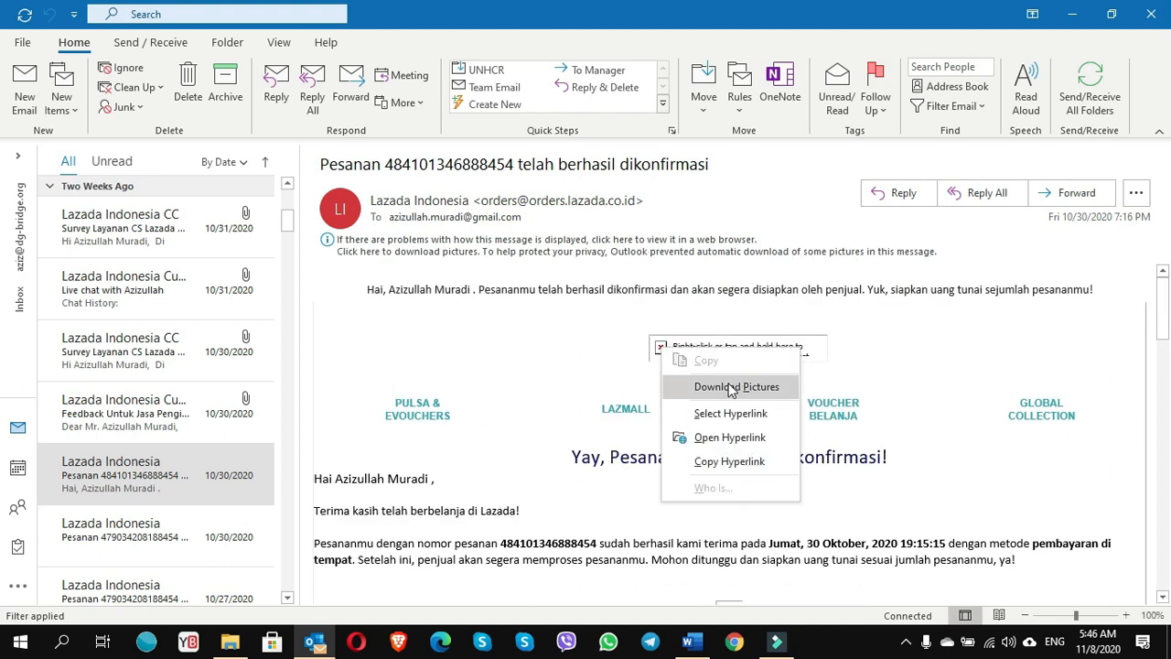
click(737, 386)
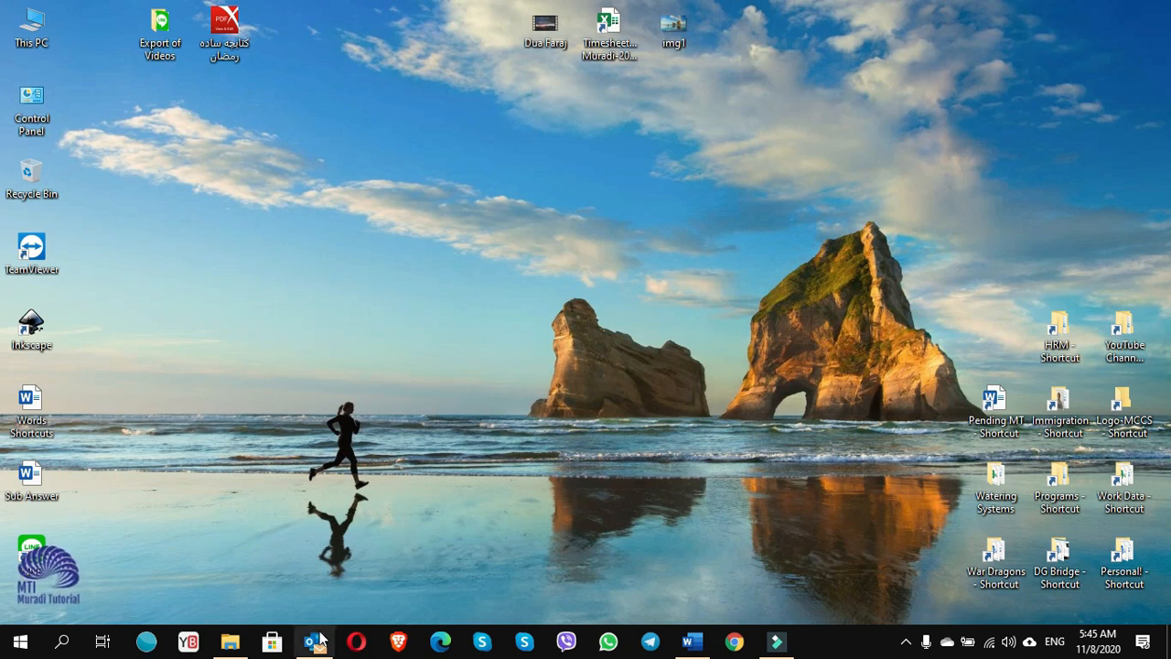
click(314, 640)
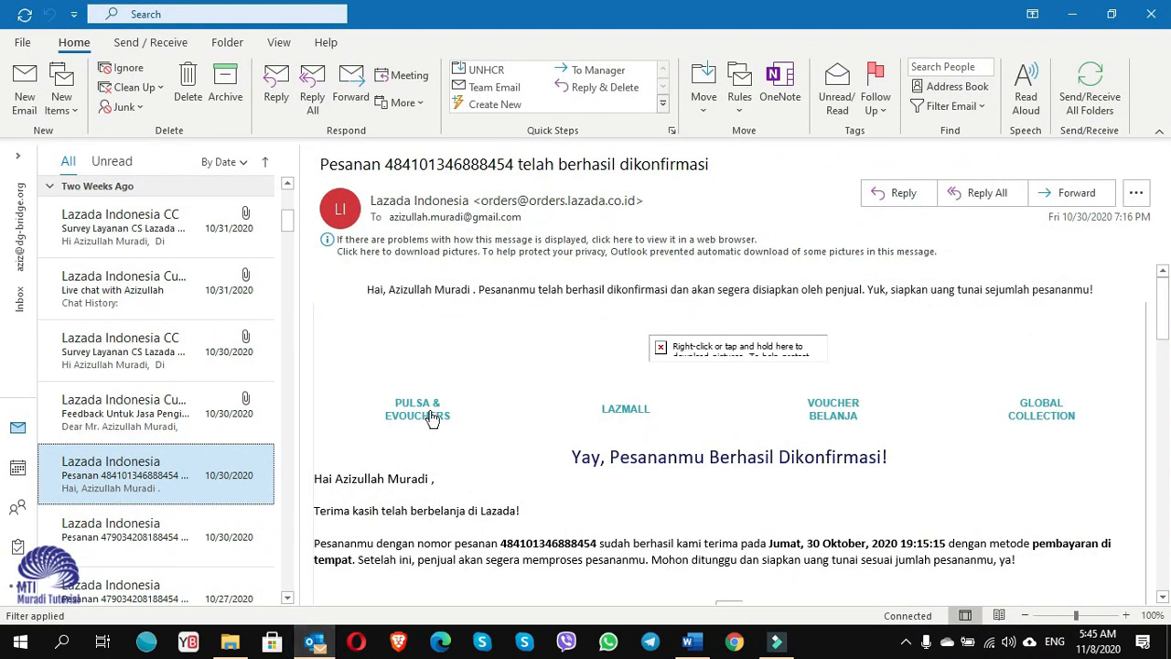
mouse_move(521, 388)
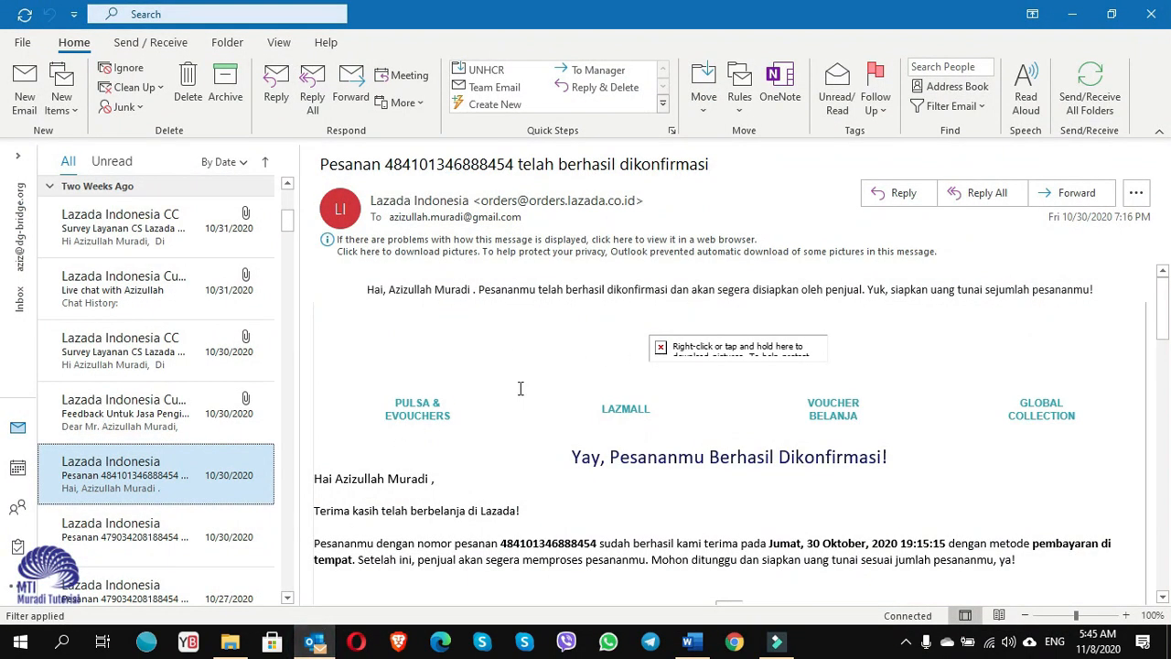
mouse_move(667, 360)
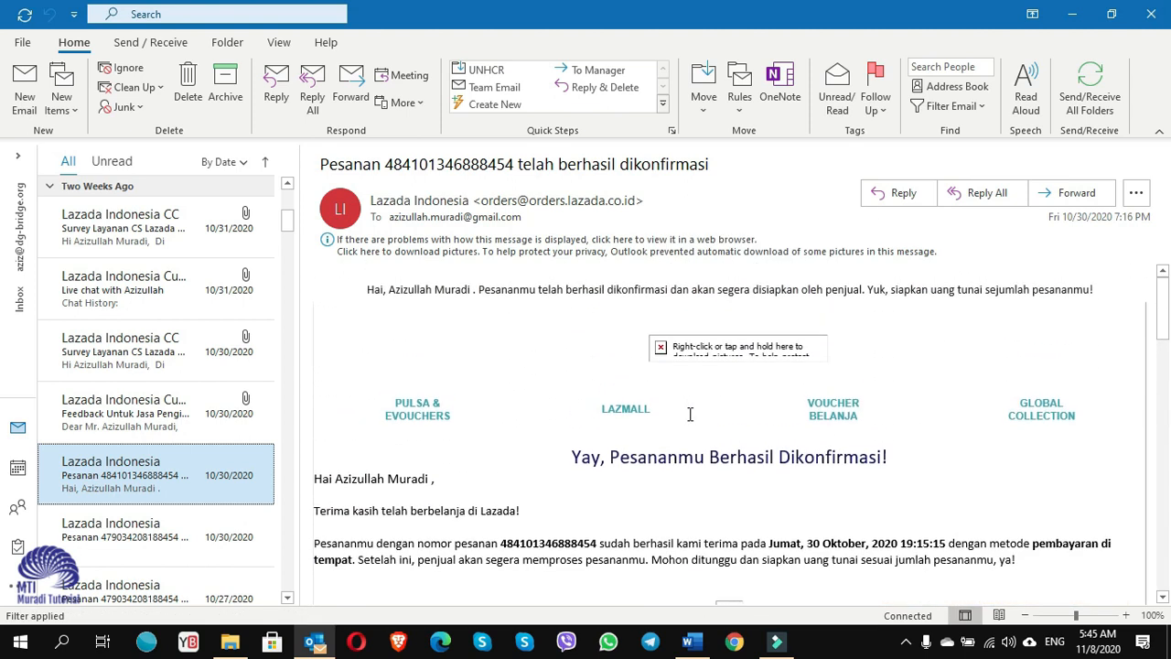
mouse_move(680, 384)
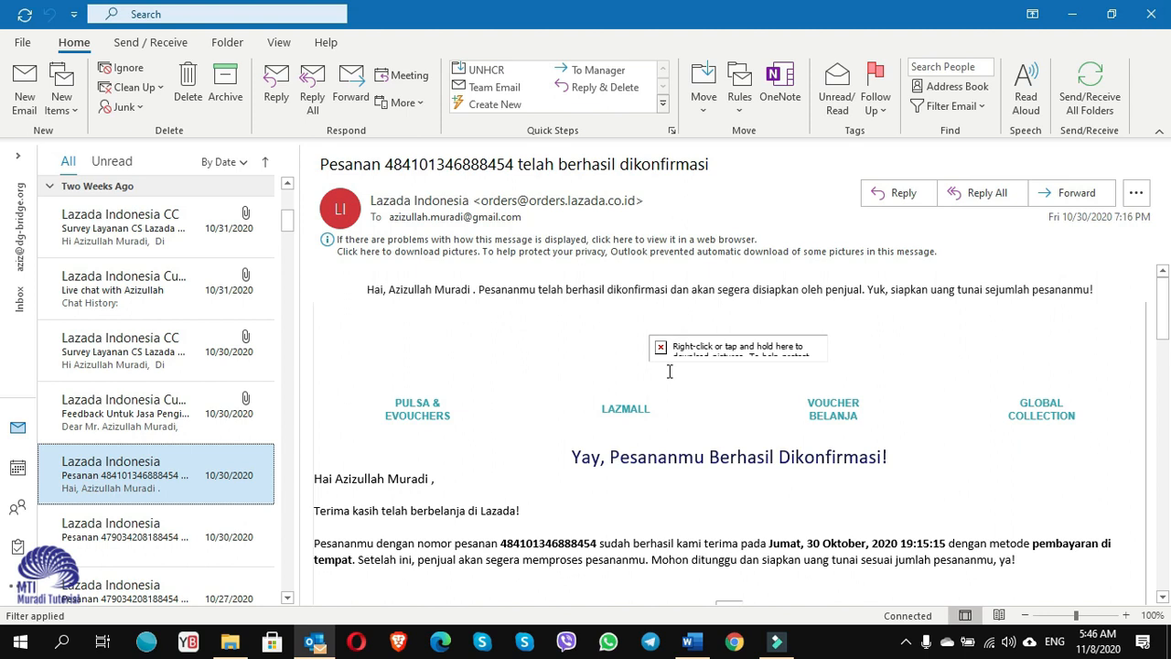
mouse_move(666, 360)
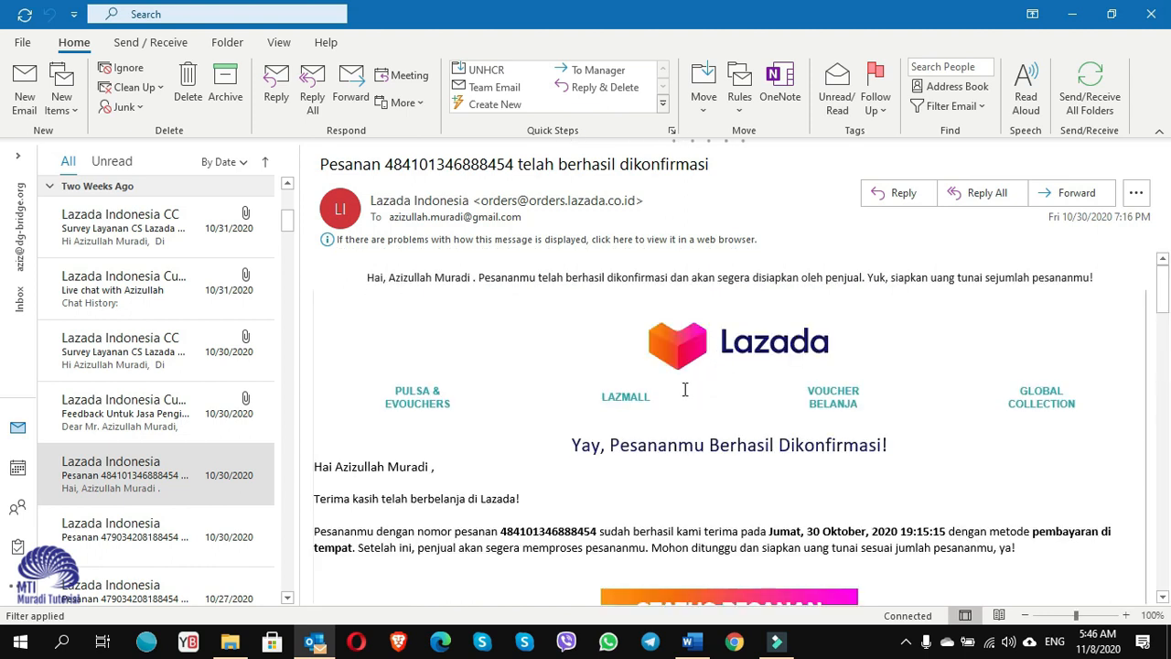
scroll(down, 3)
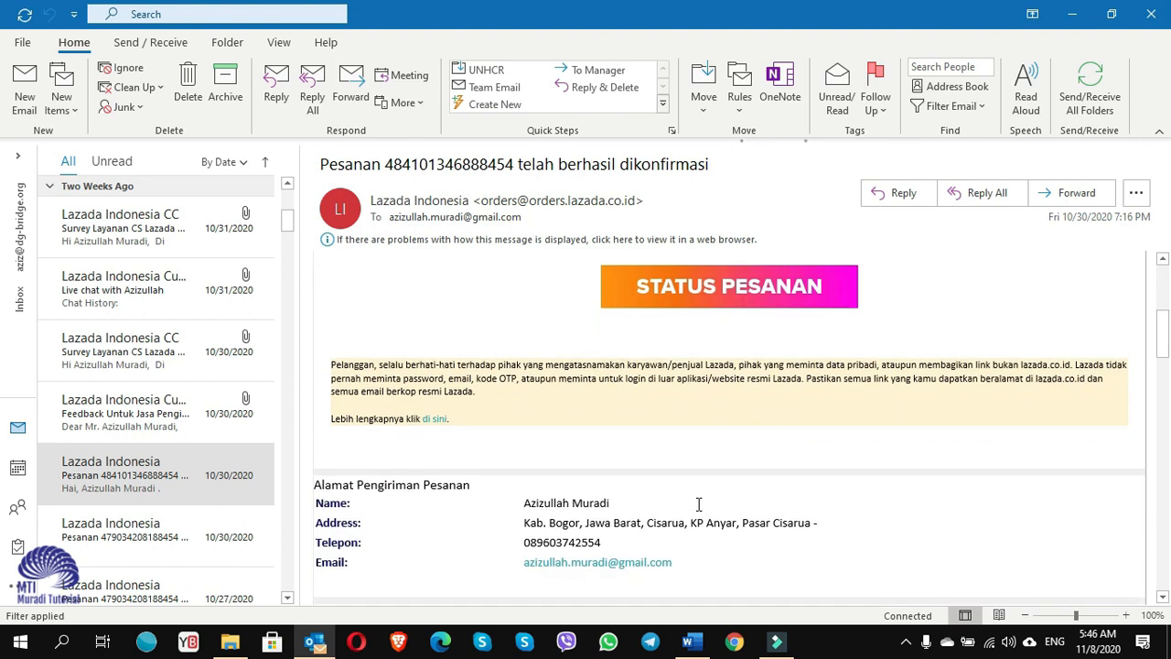
scroll(up, 3)
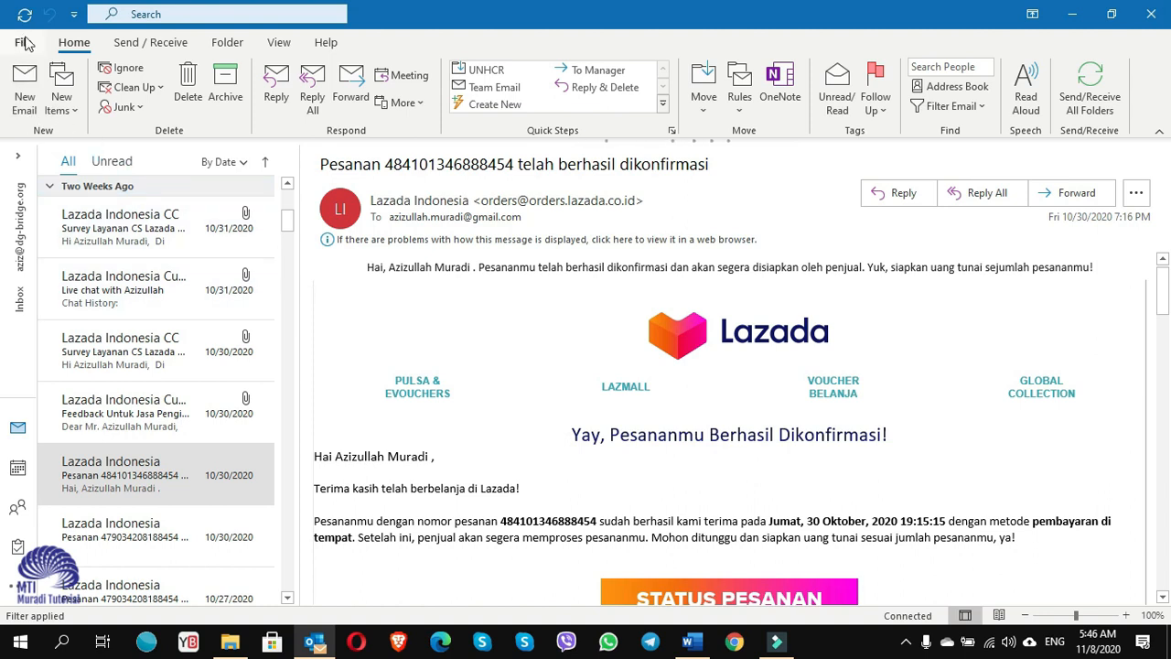
Open Trust Center Settings from File > Options > Trust Center
click(14, 42)
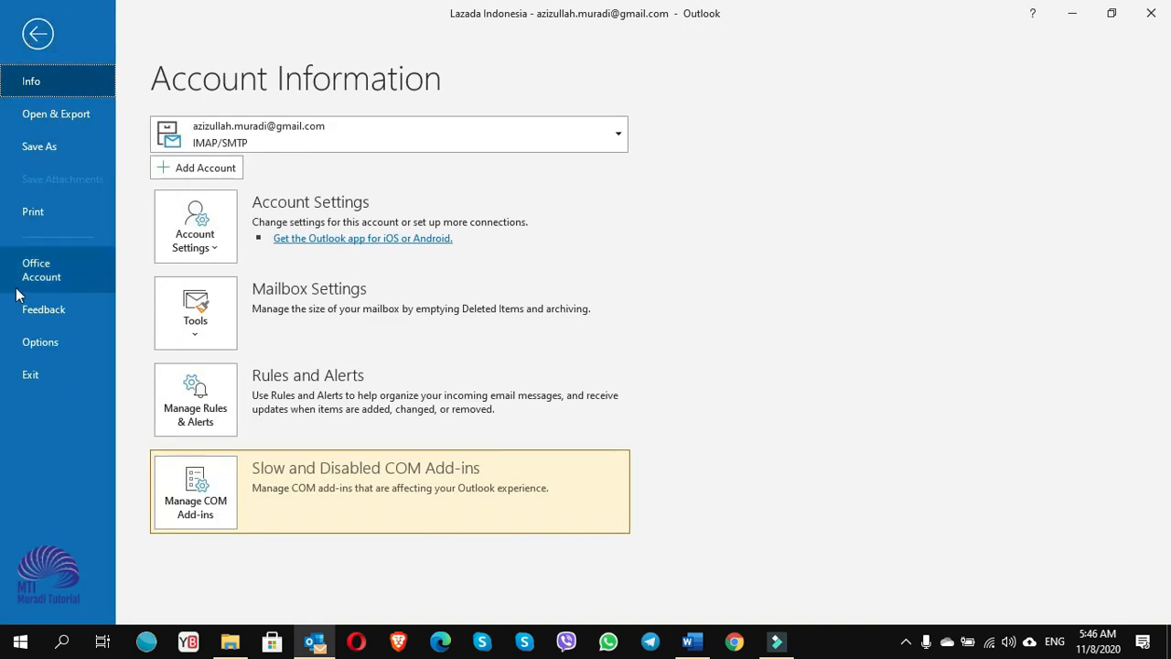
click(40, 341)
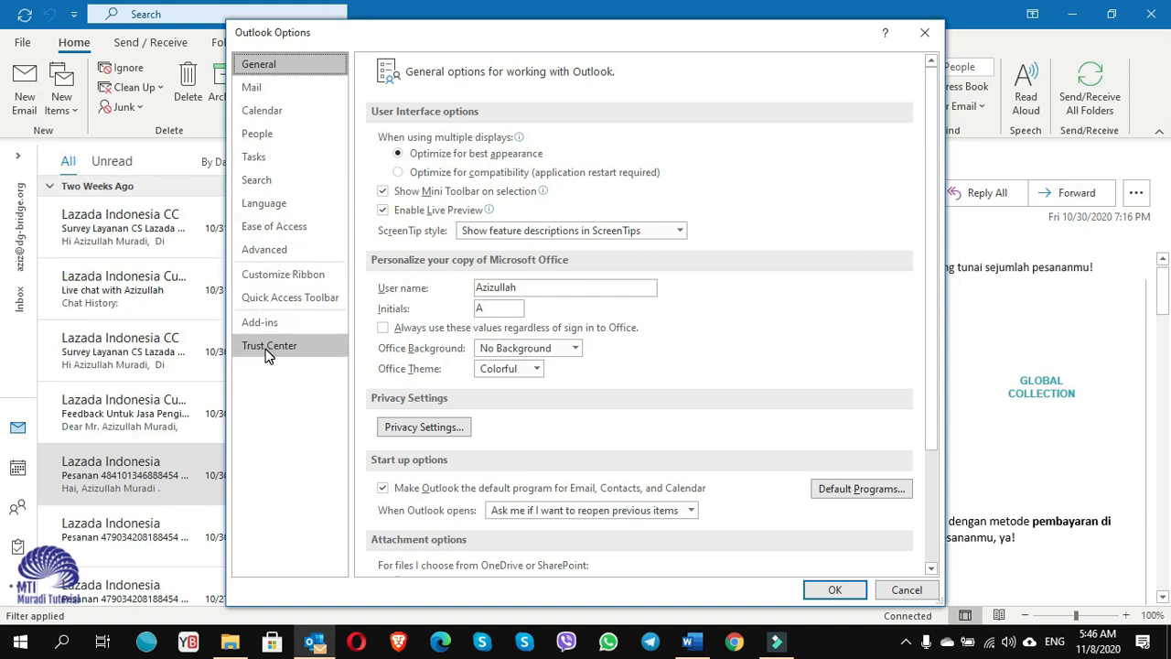
click(269, 345)
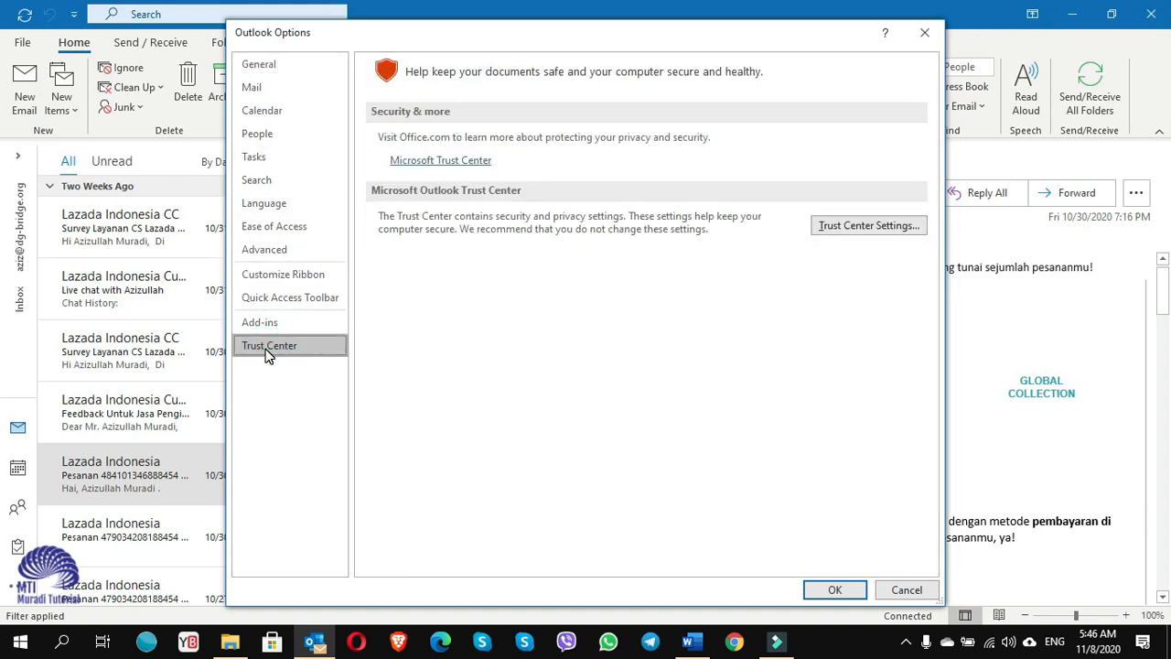
mouse_move(868, 225)
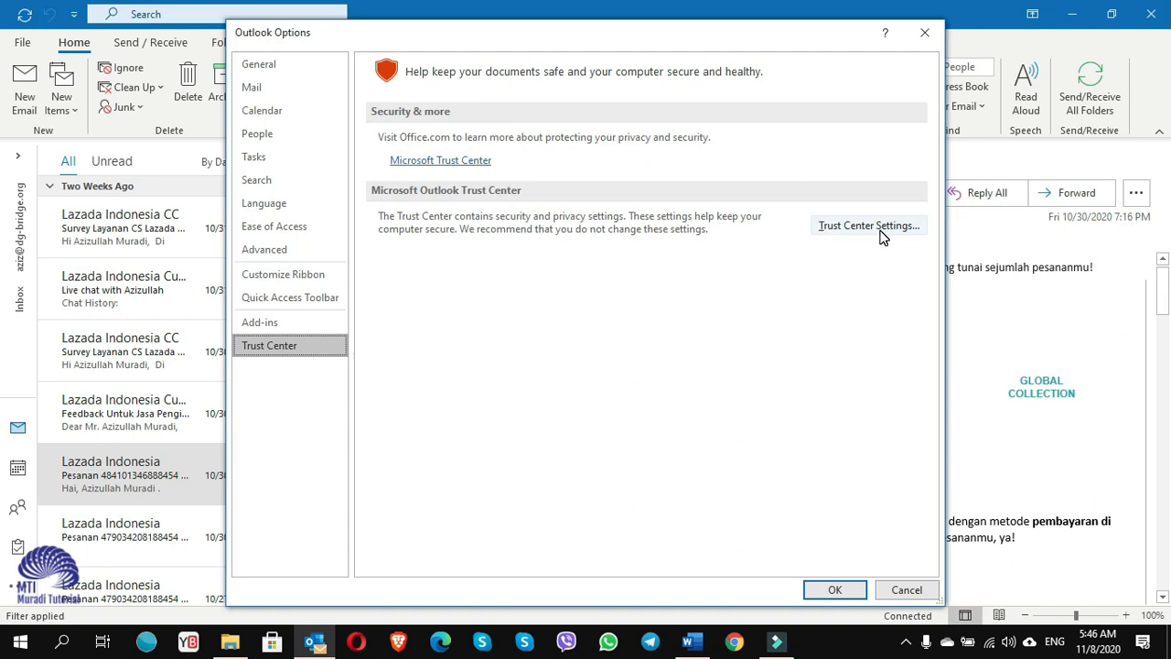
click(867, 225)
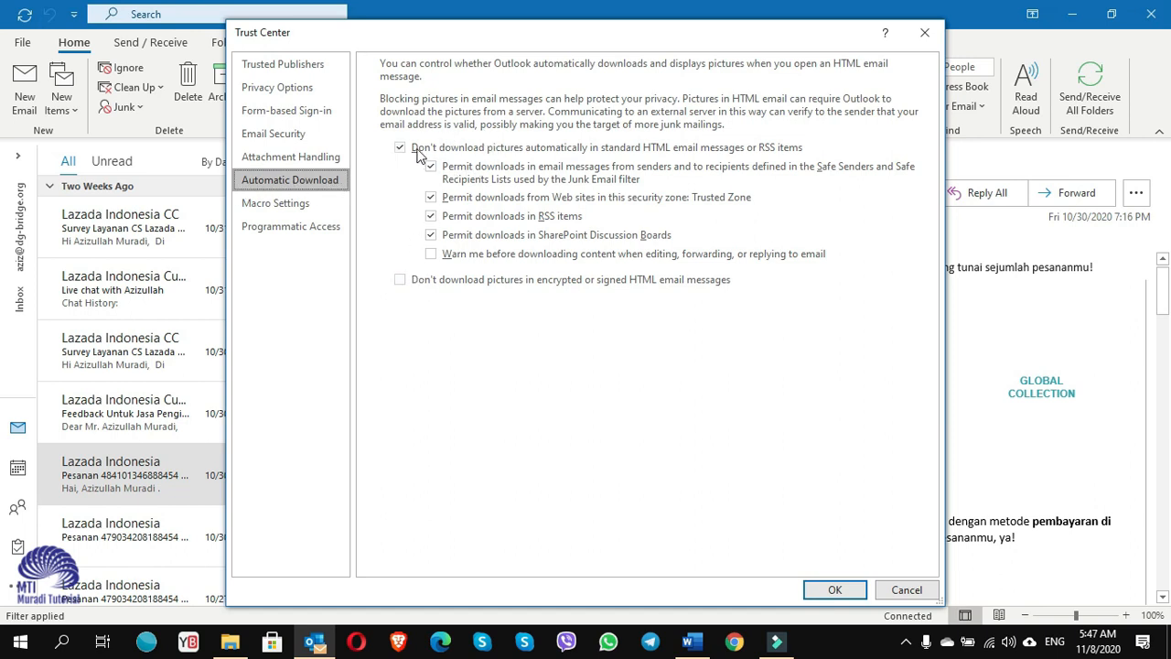
Uncheck automatic picture blocking and tick 'Don't download pictures in encrypted or signed HTML email messages'
click(400, 147)
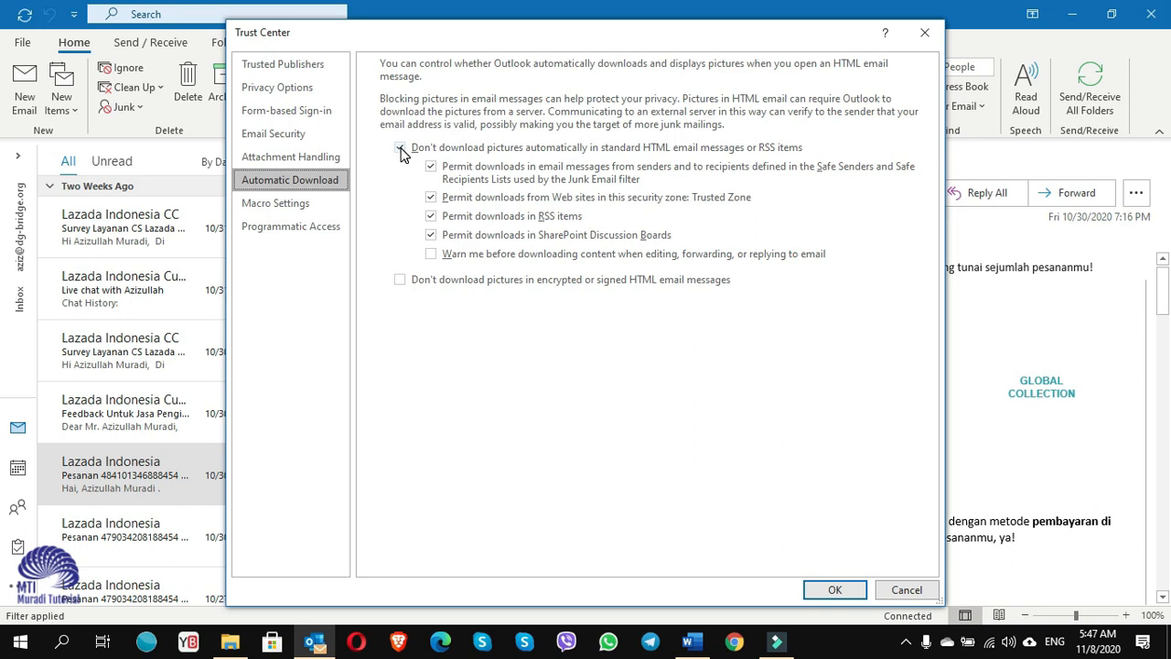
click(400, 147)
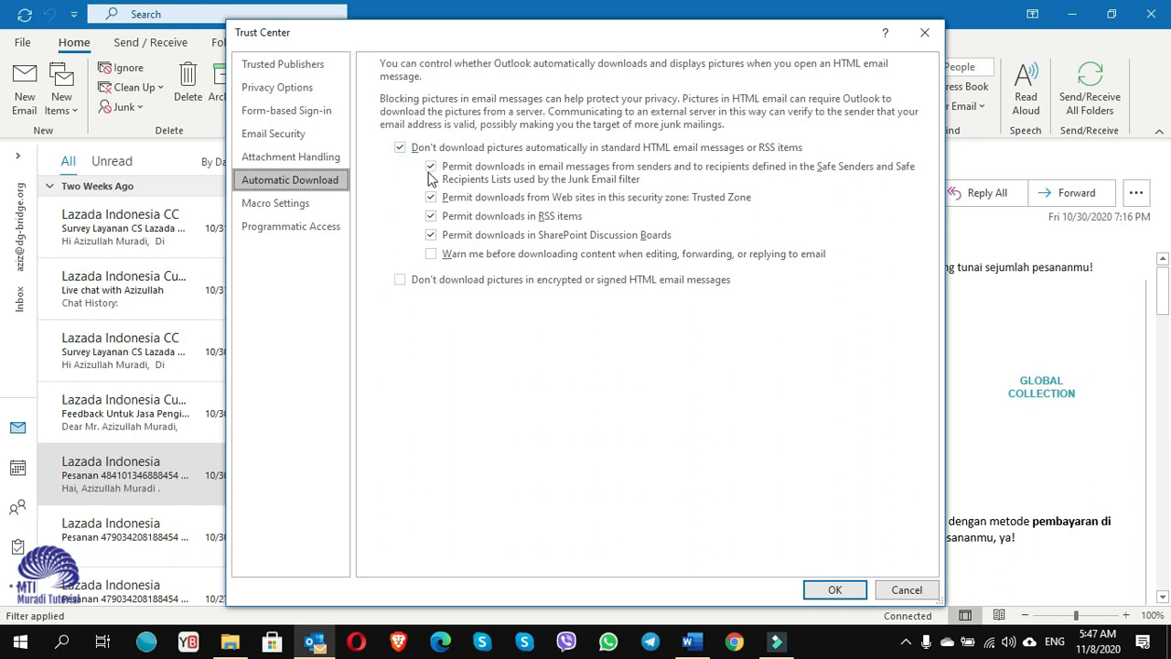
mouse_move(497, 155)
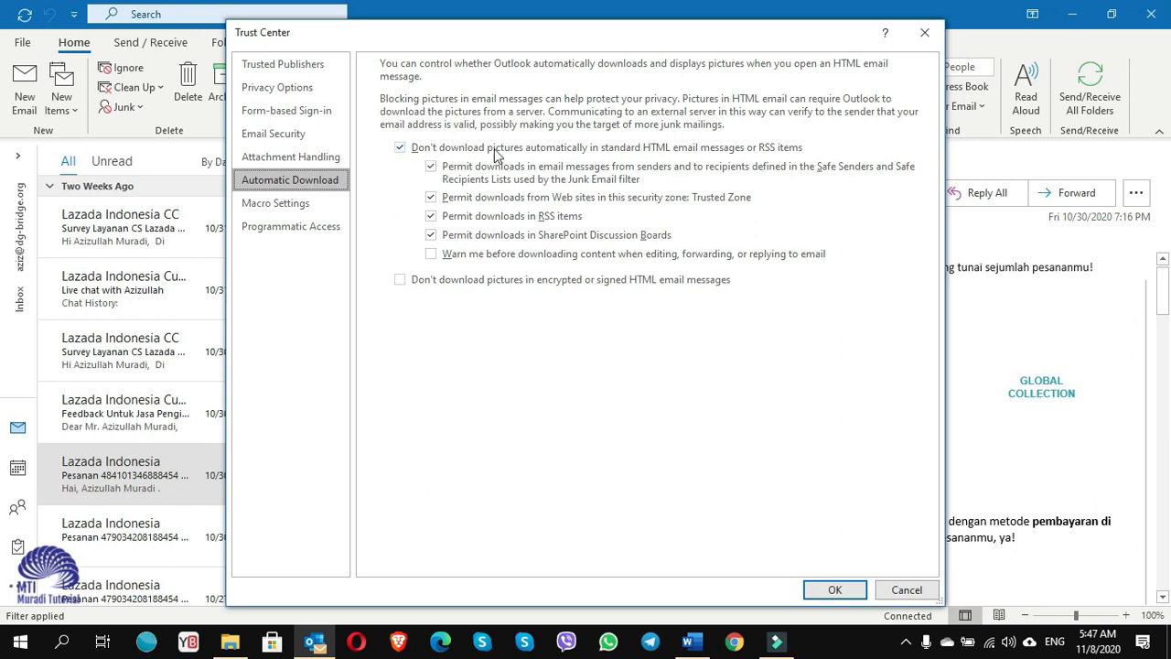
mouse_move(650, 165)
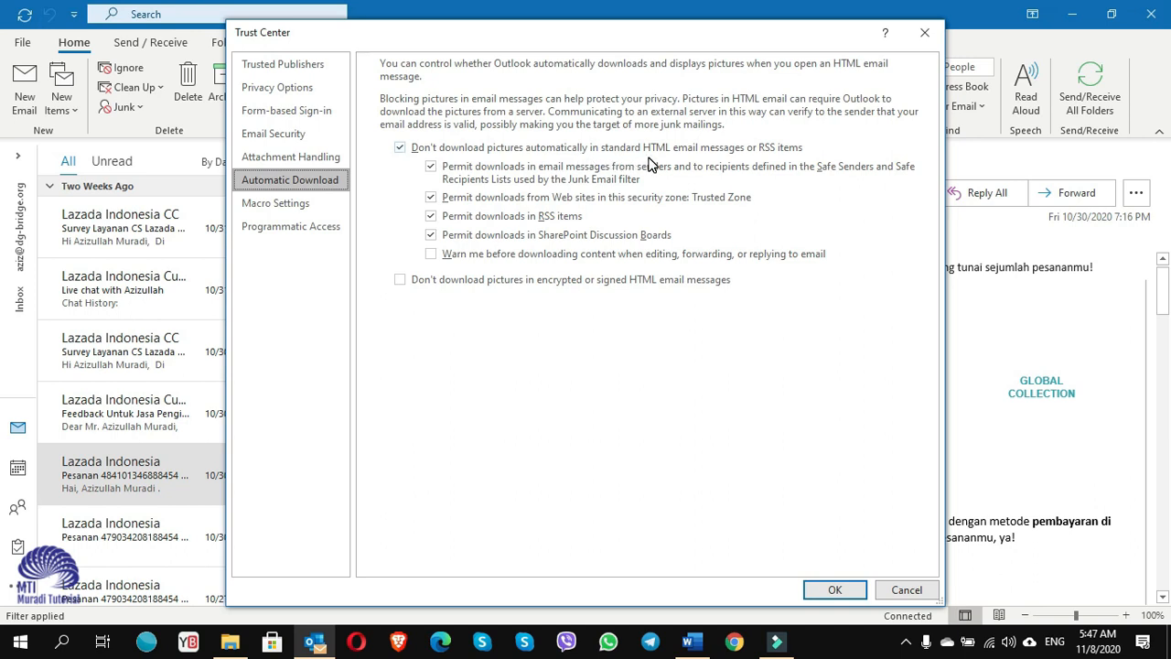
mouse_move(764, 160)
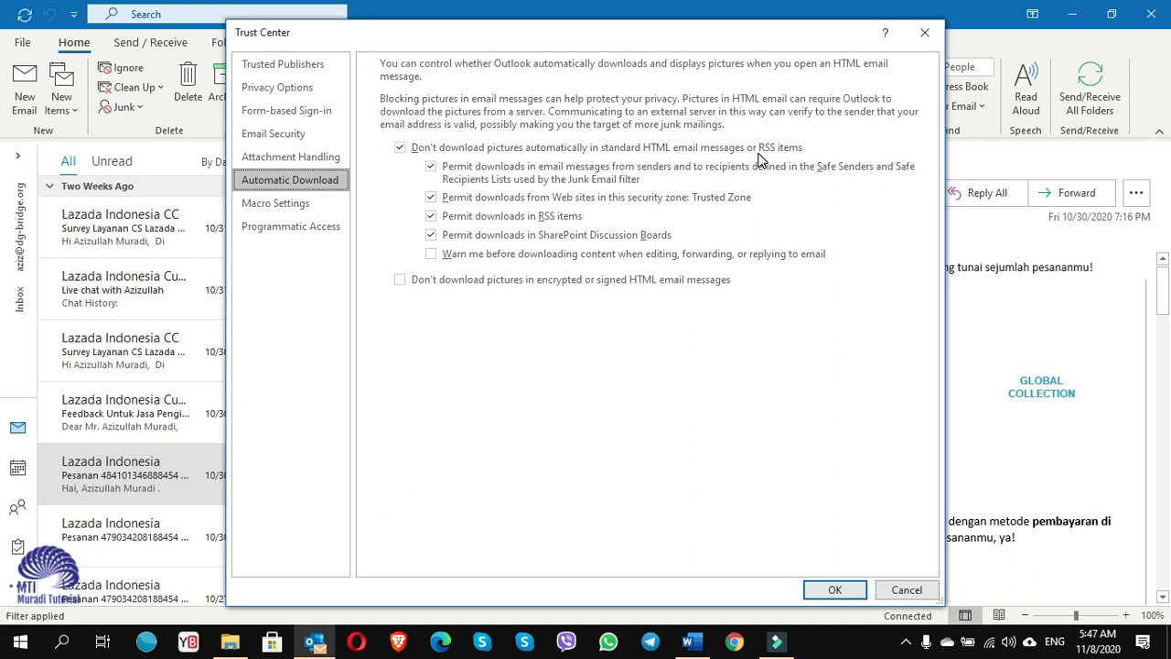
mouse_move(776, 163)
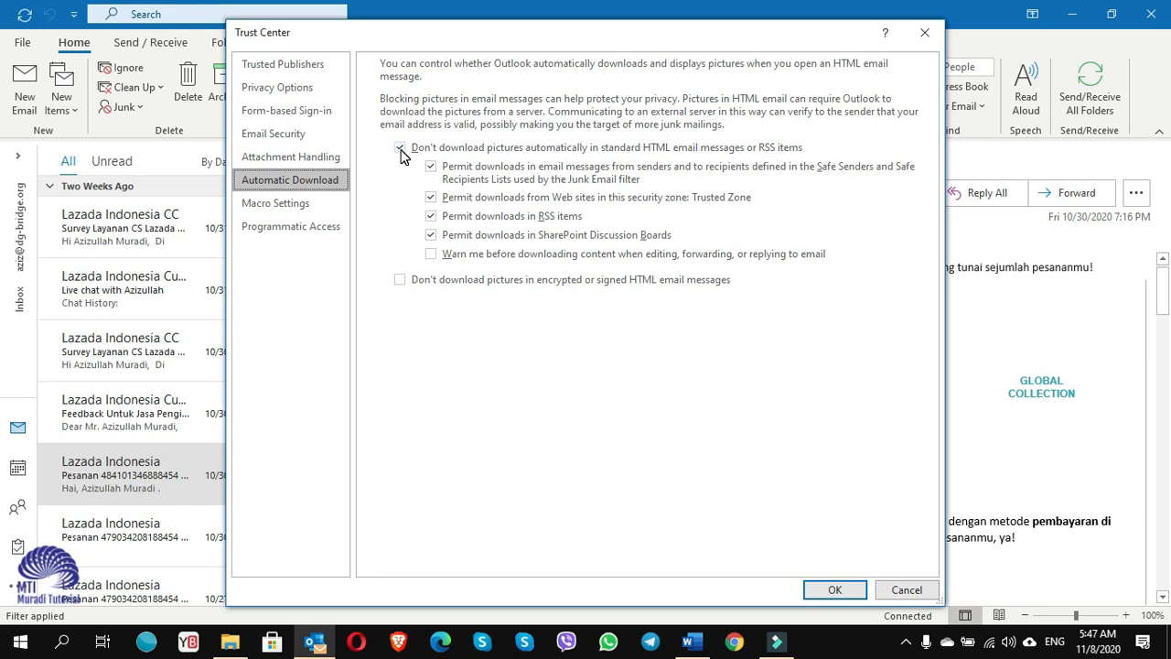
click(400, 147)
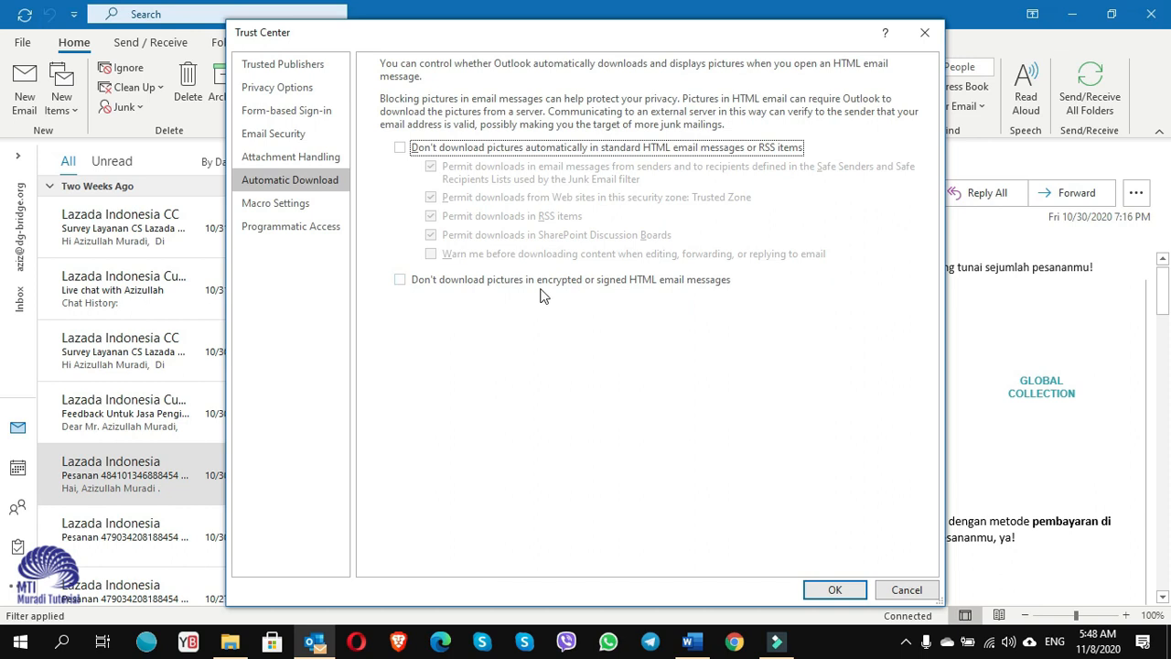
mouse_move(654, 296)
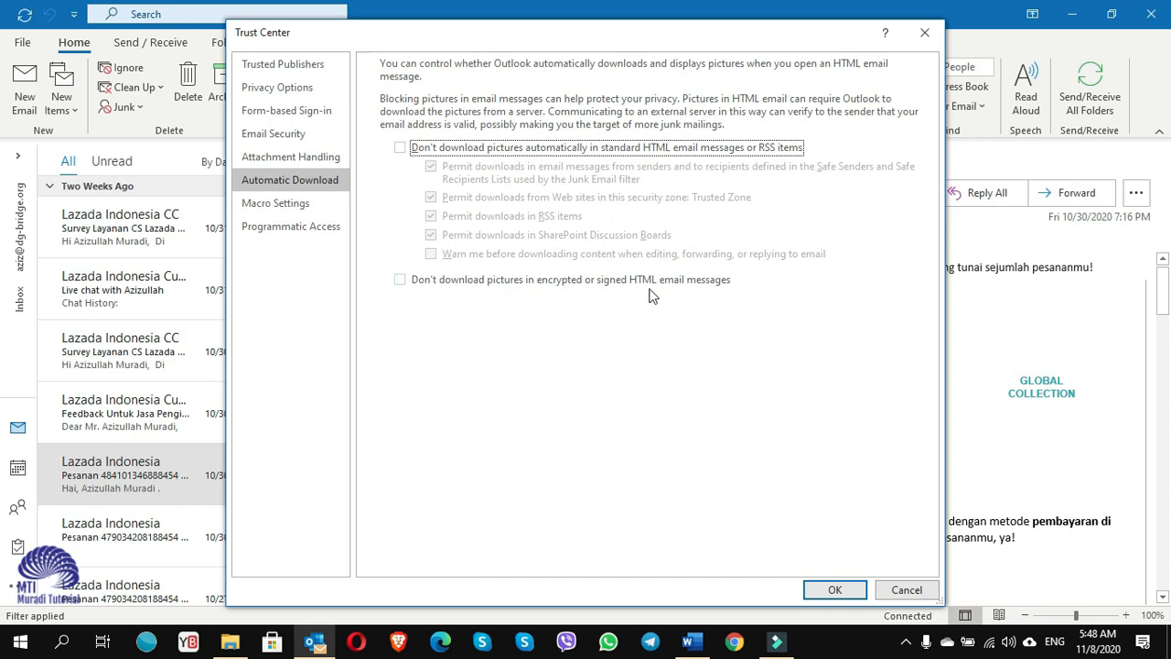
mouse_move(689, 300)
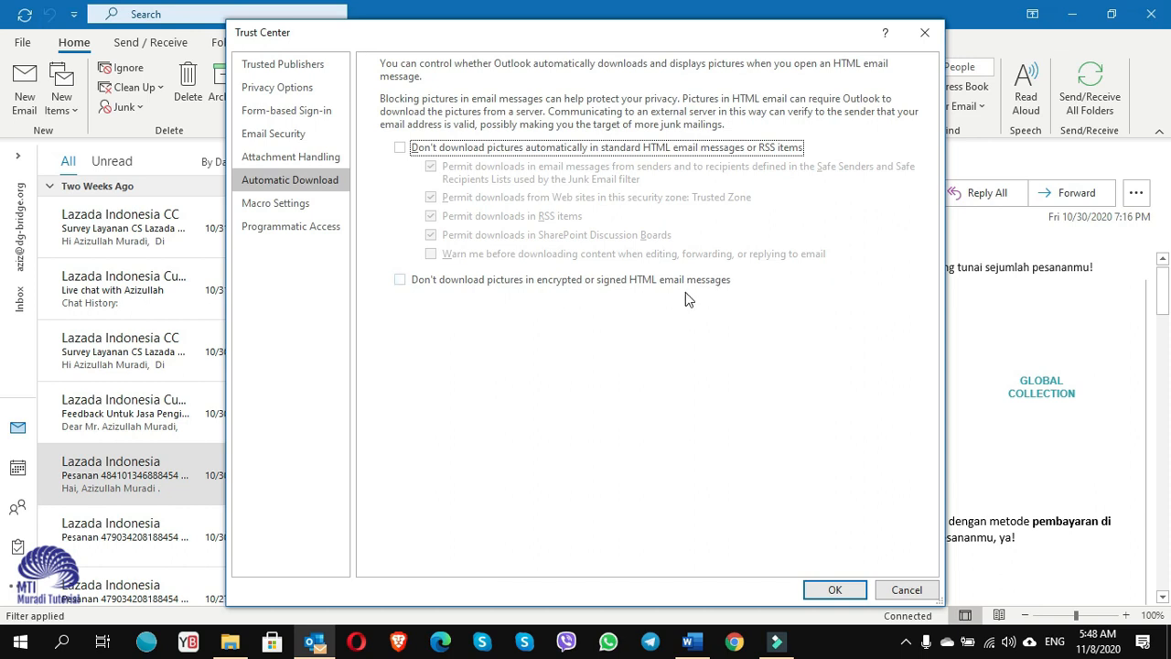
mouse_move(483, 306)
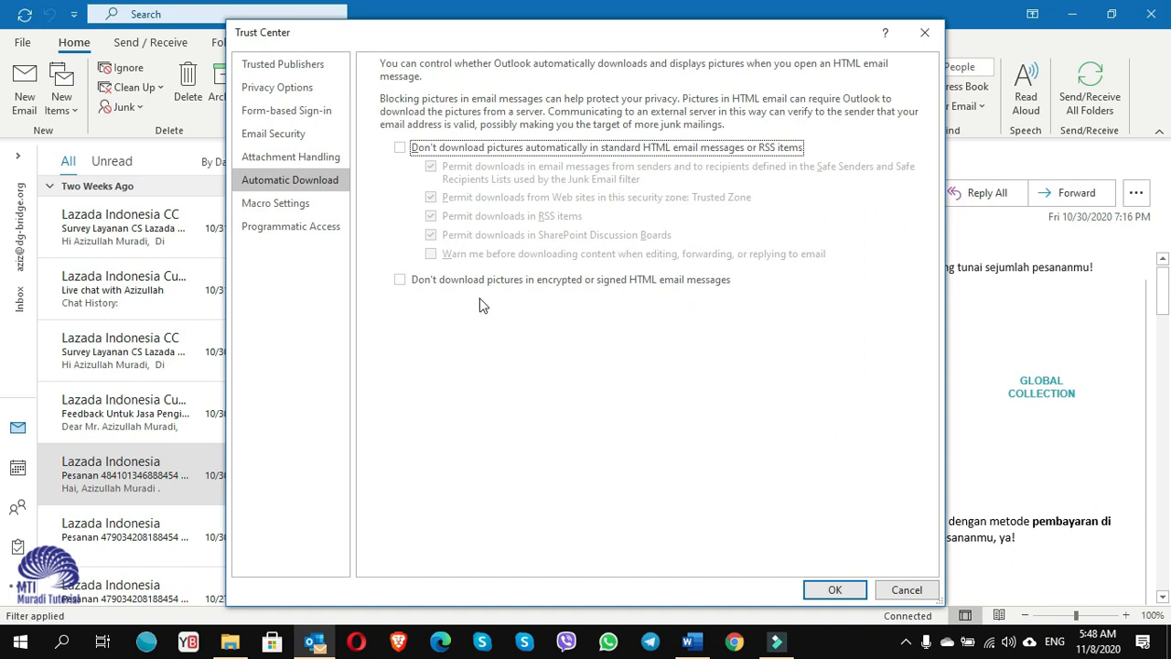
click(400, 279)
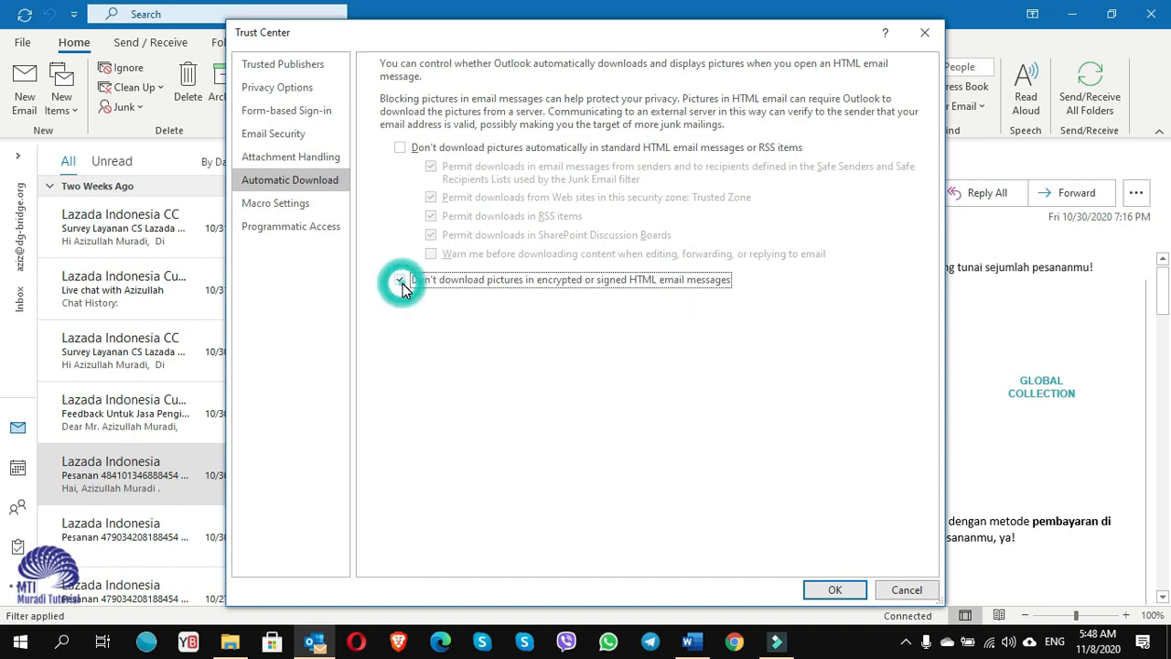
click(400, 280)
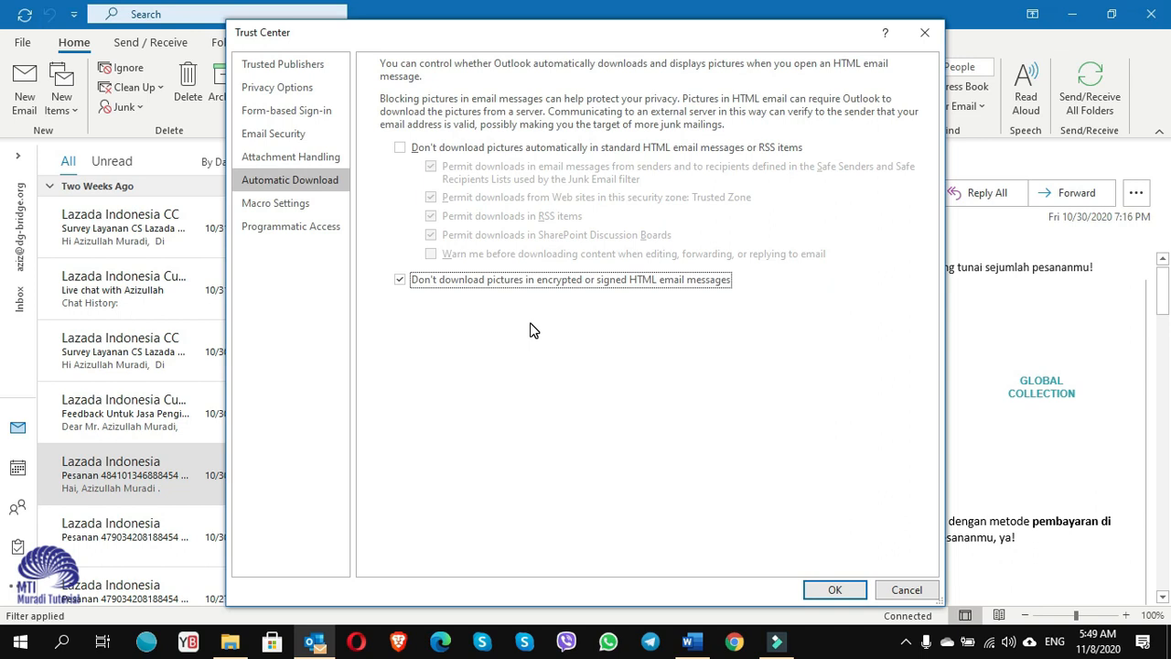
mouse_move(434, 328)
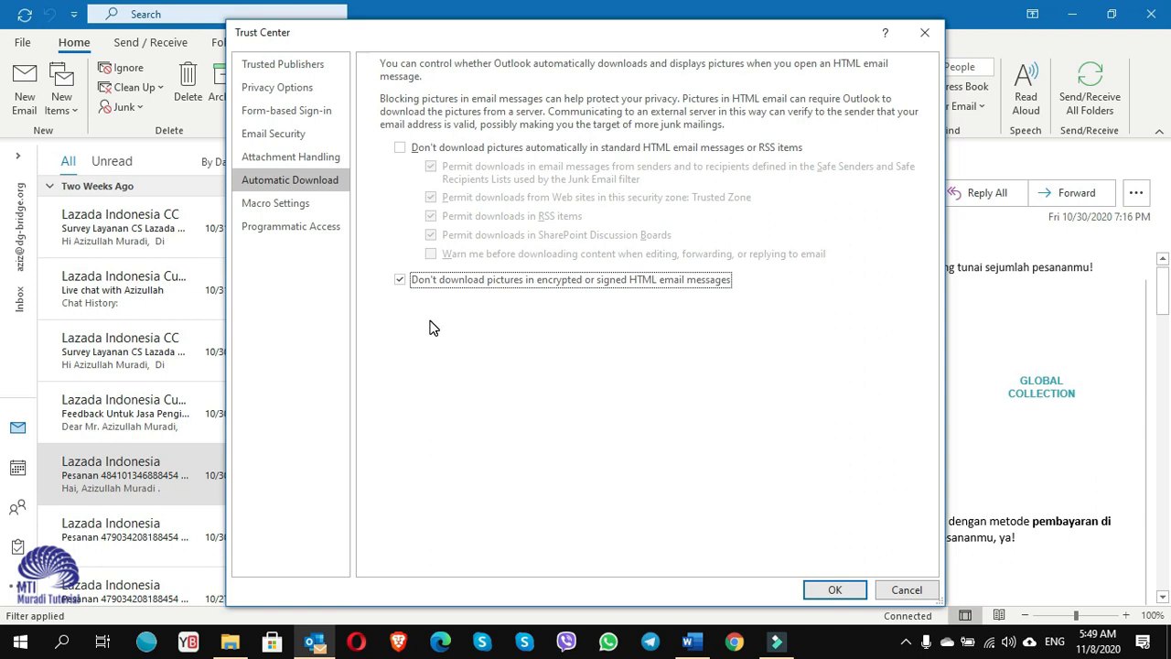
mouse_move(449, 317)
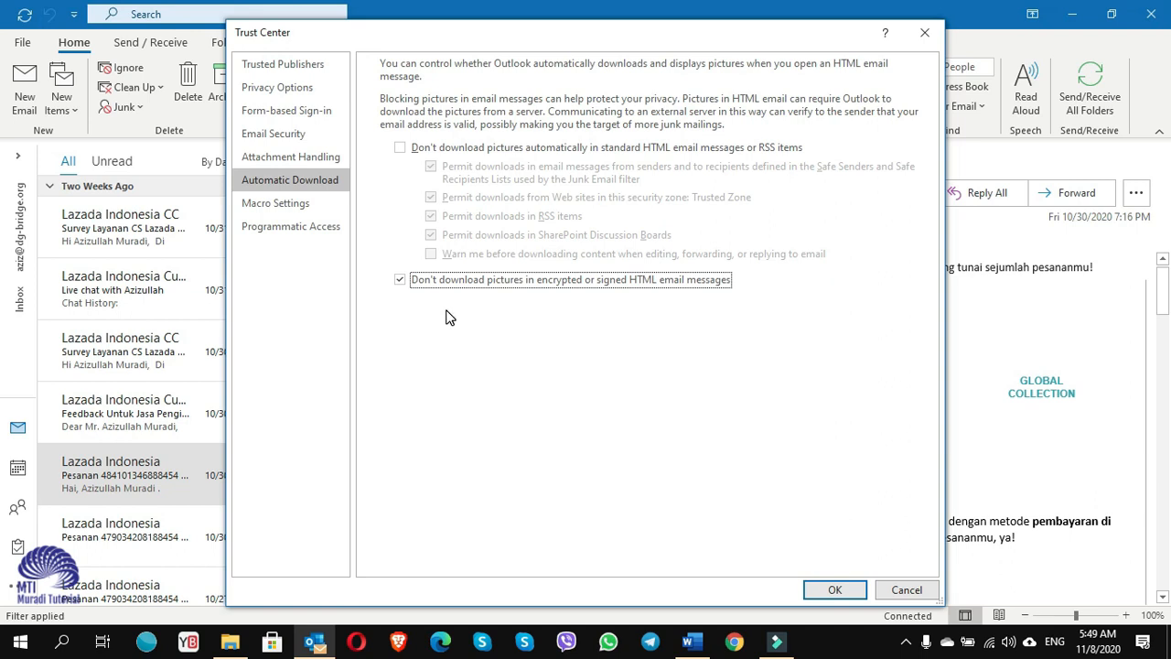
mouse_move(400, 279)
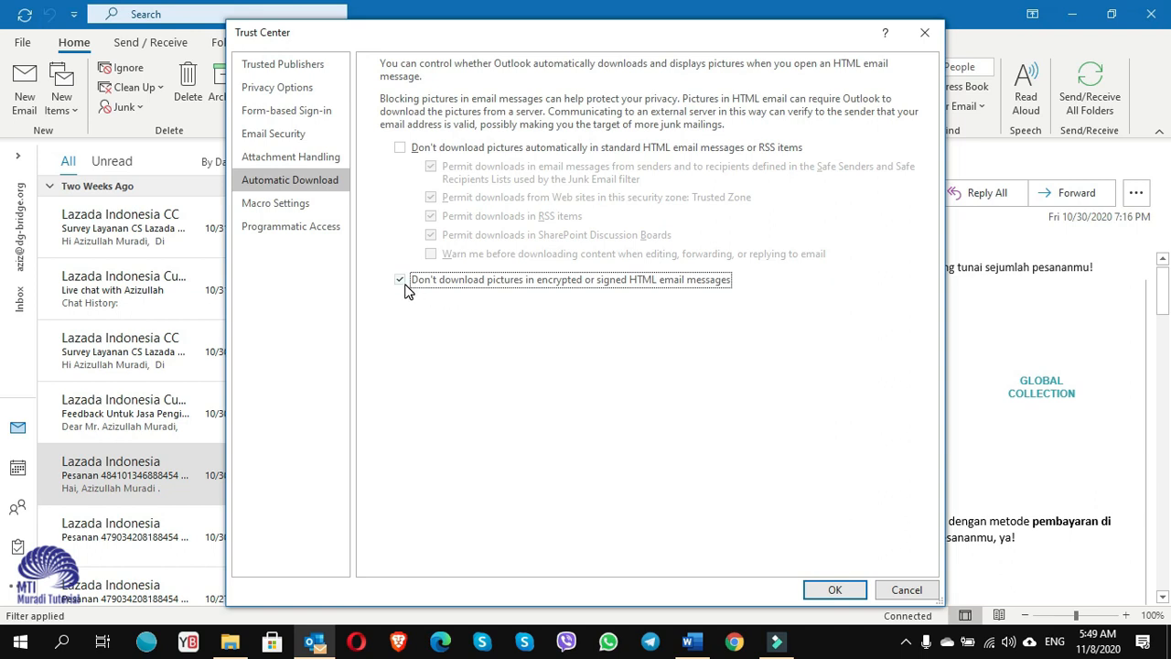
mouse_move(419, 294)
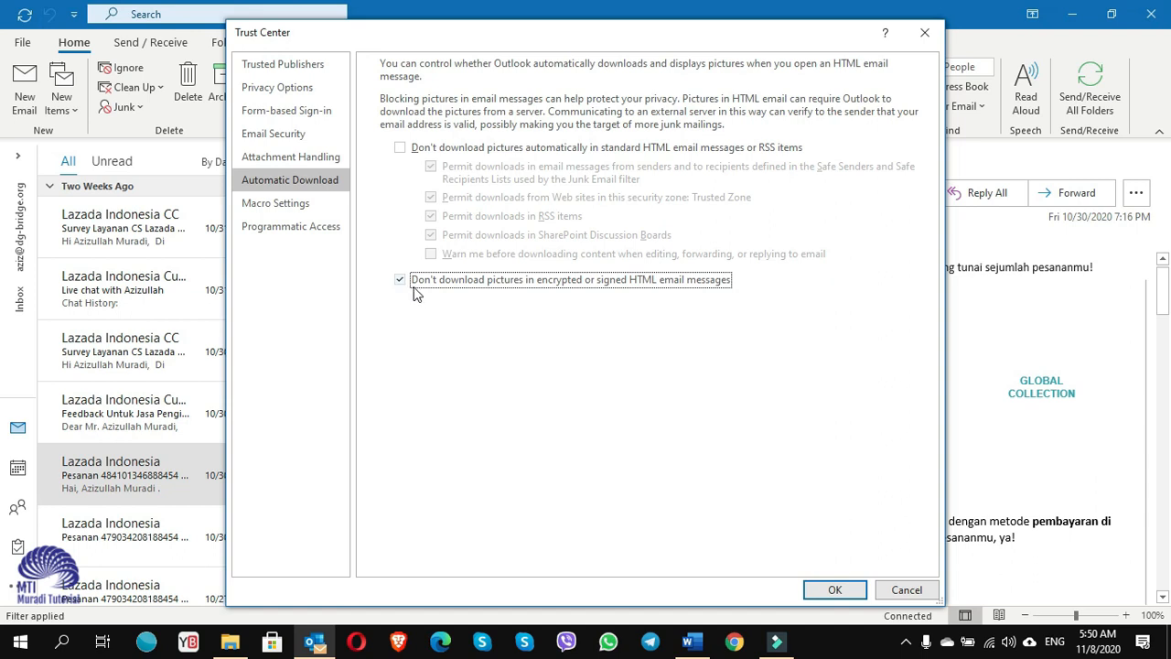
mouse_move(501, 344)
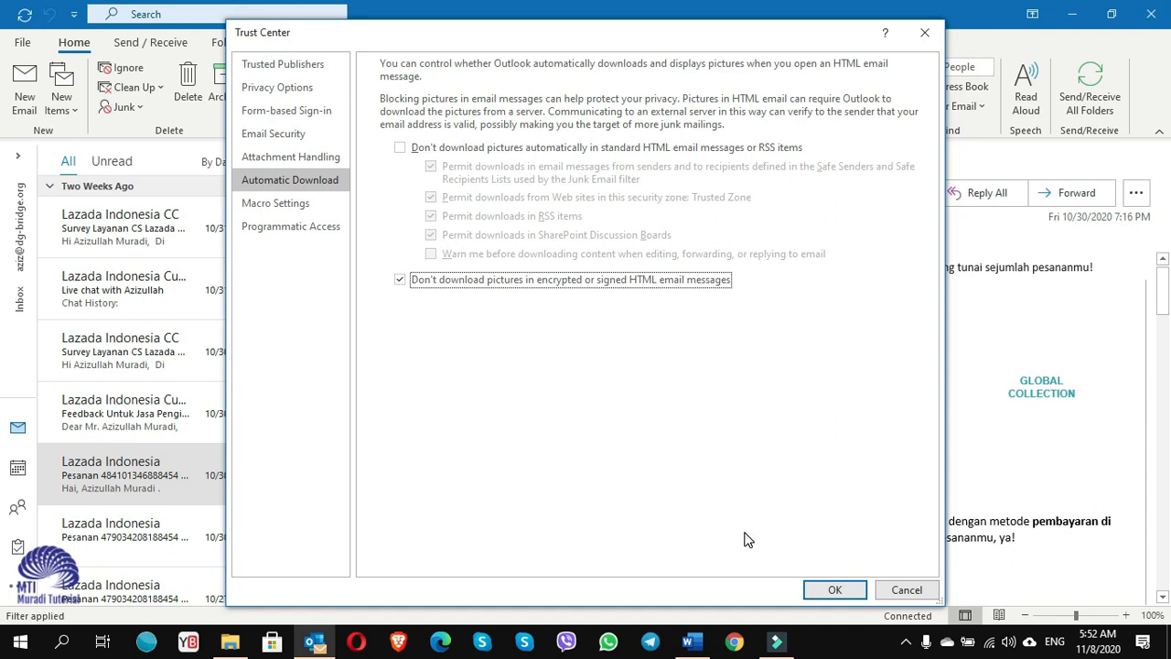
mouse_move(809, 547)
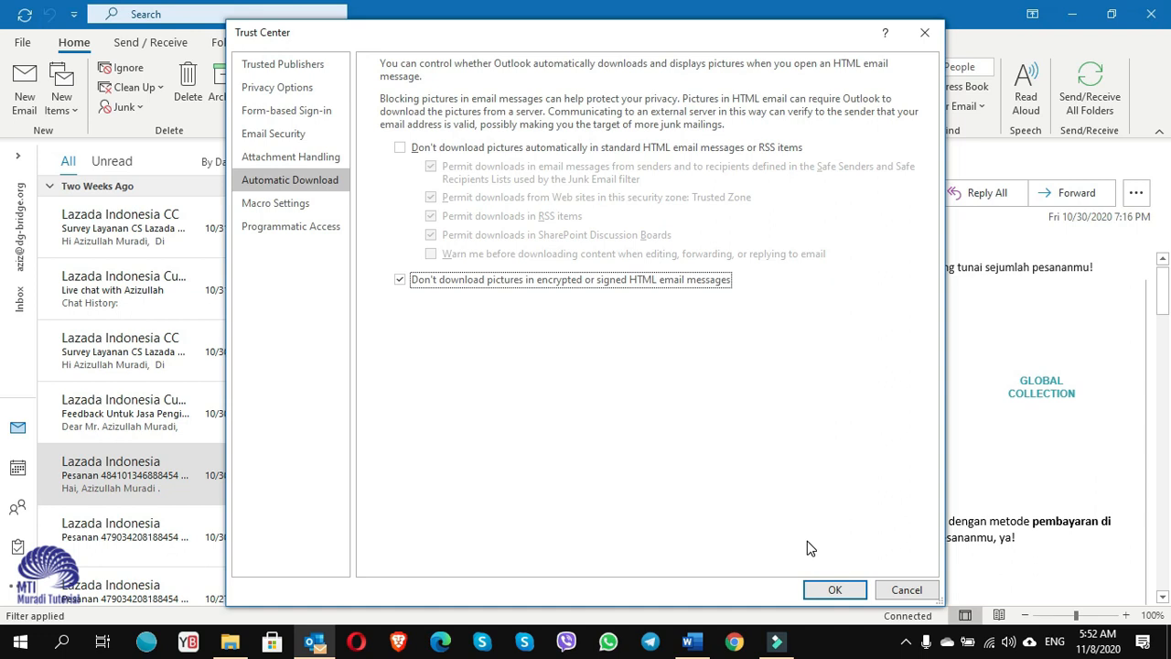
Confirm both settings dialogs, then check Lazada emails' images, ending on the October 27 in-transit message
click(834, 590)
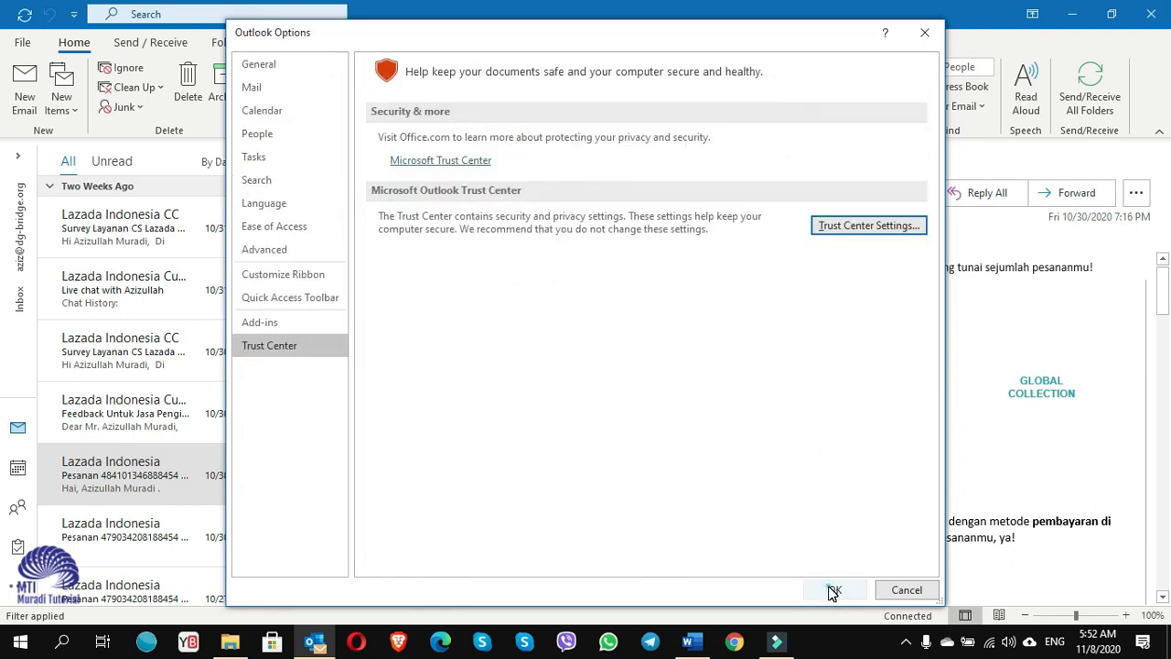
click(833, 590)
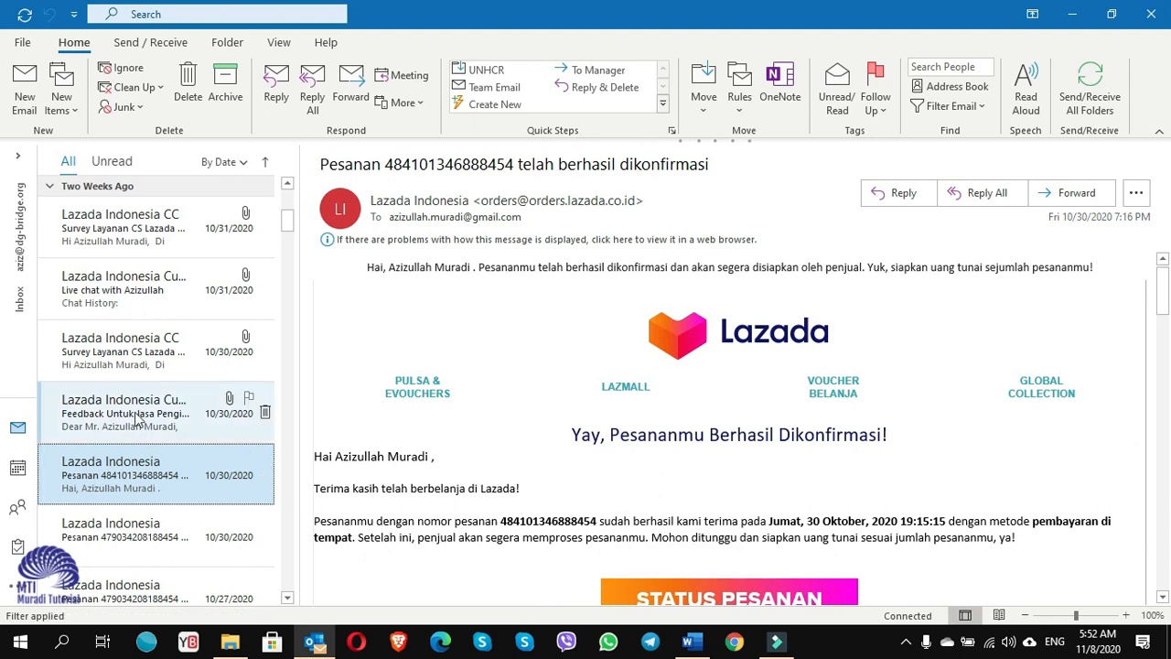
click(124, 412)
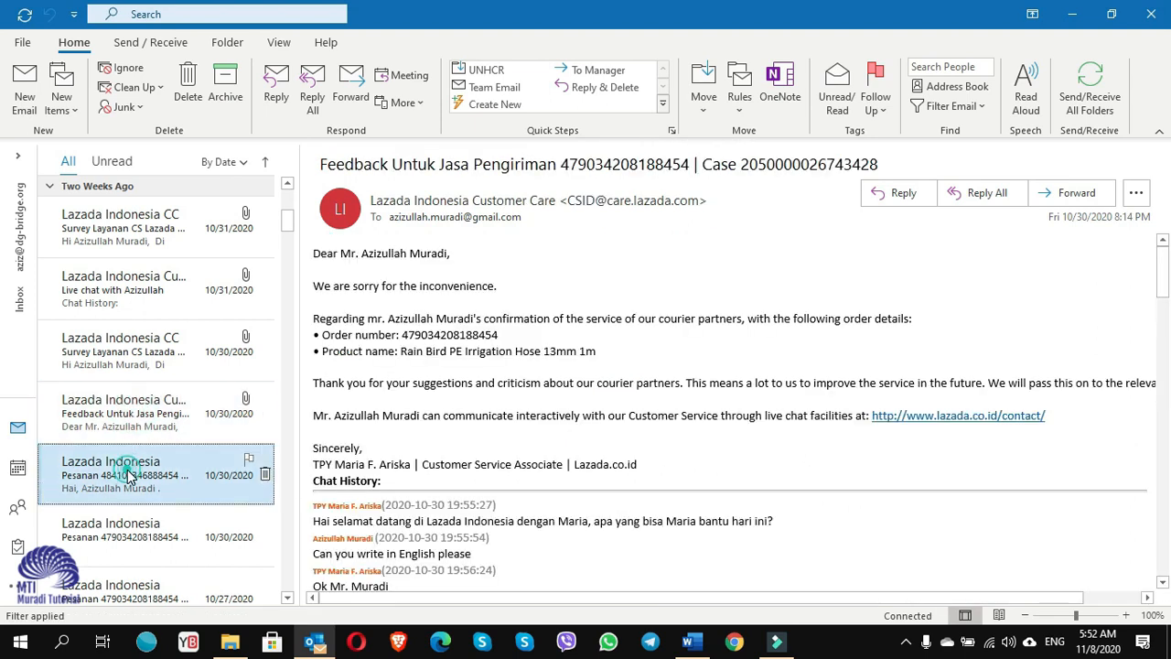
click(123, 474)
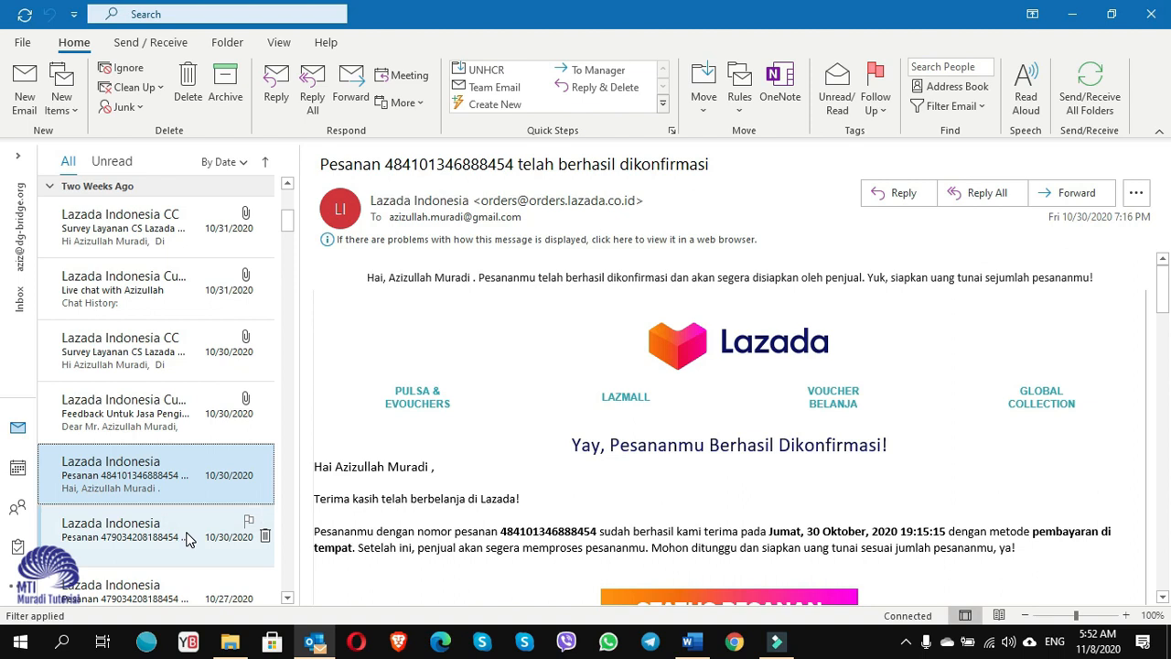
click(119, 536)
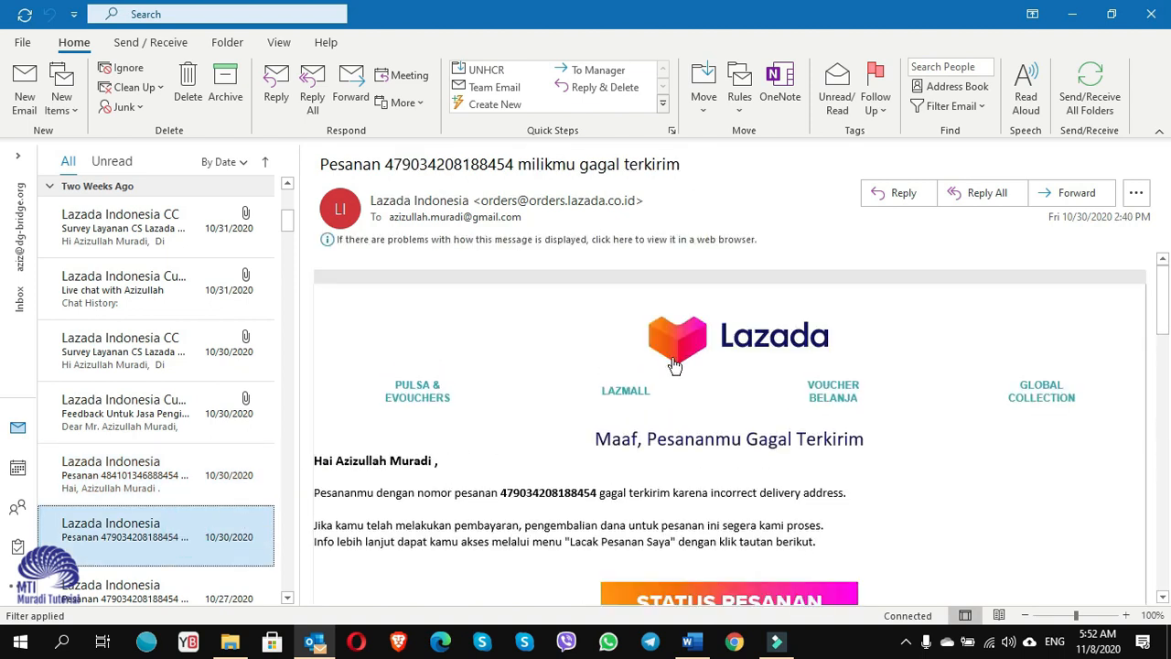
scroll(down, 3)
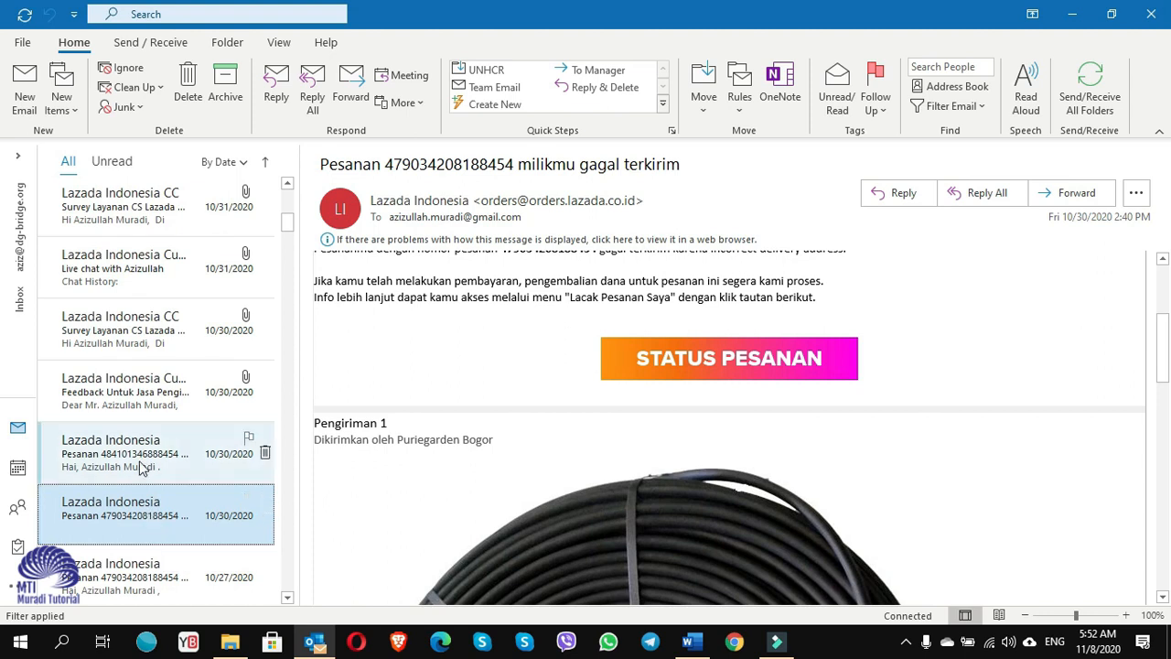
click(124, 453)
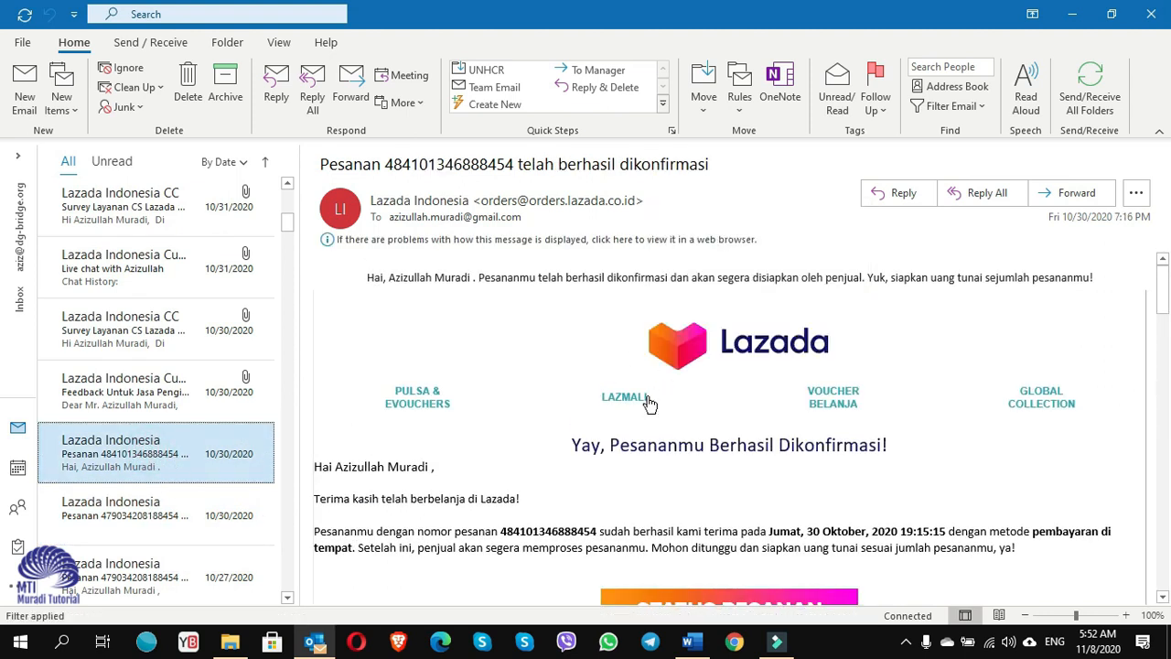
mouse_move(633, 373)
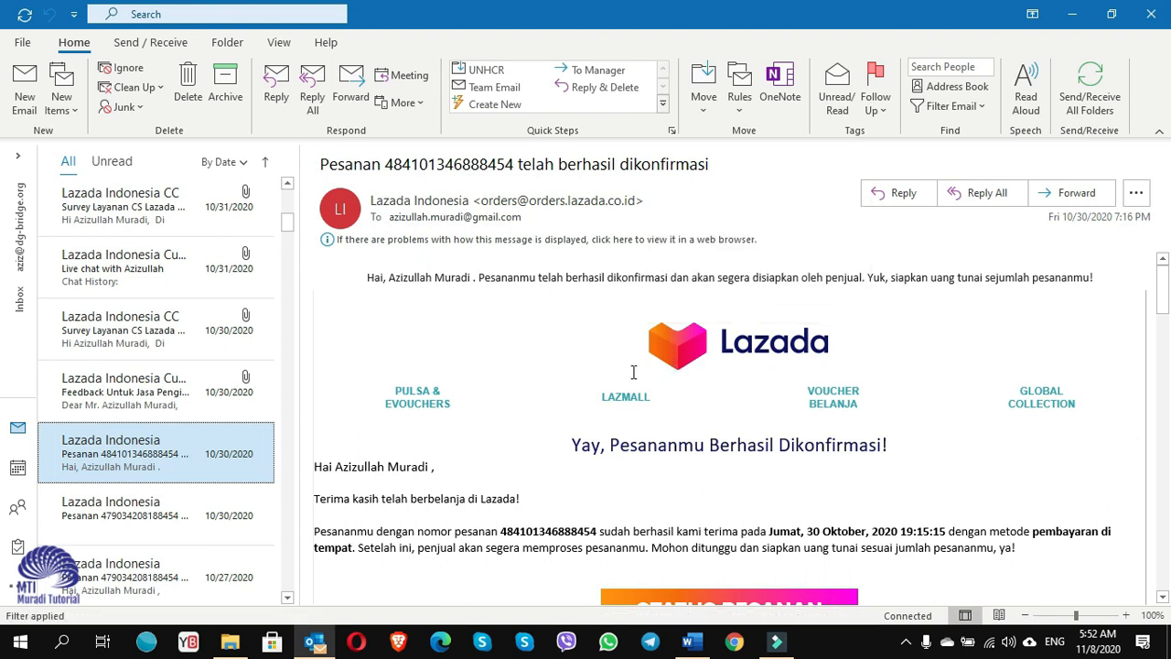
mouse_move(518, 445)
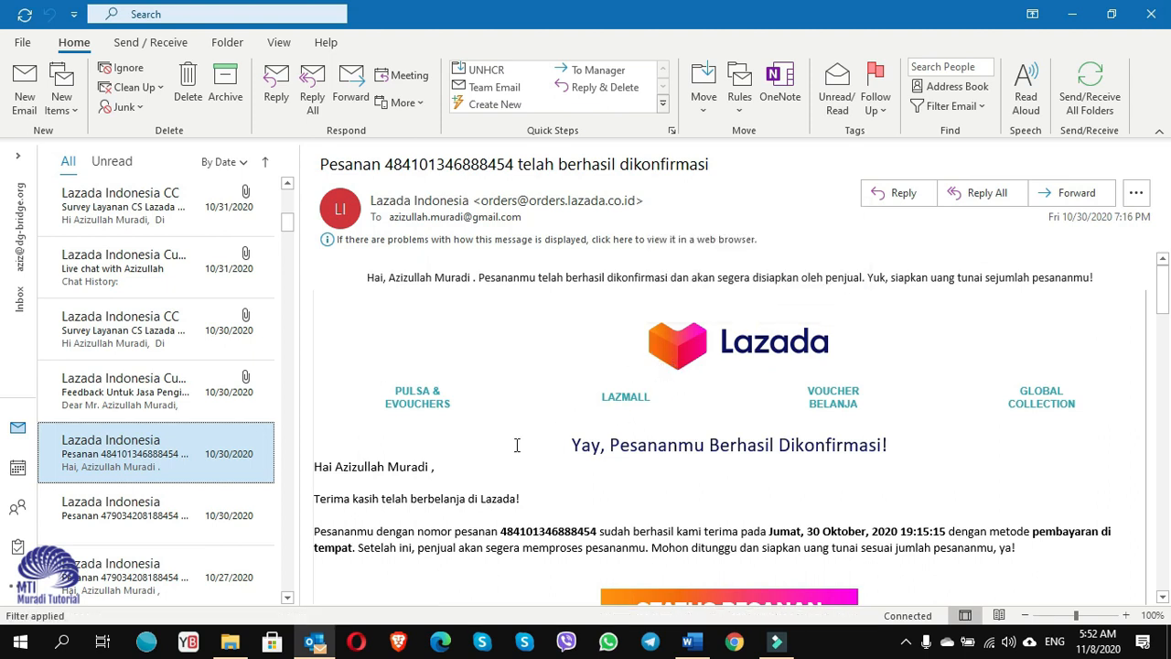
mouse_move(176, 522)
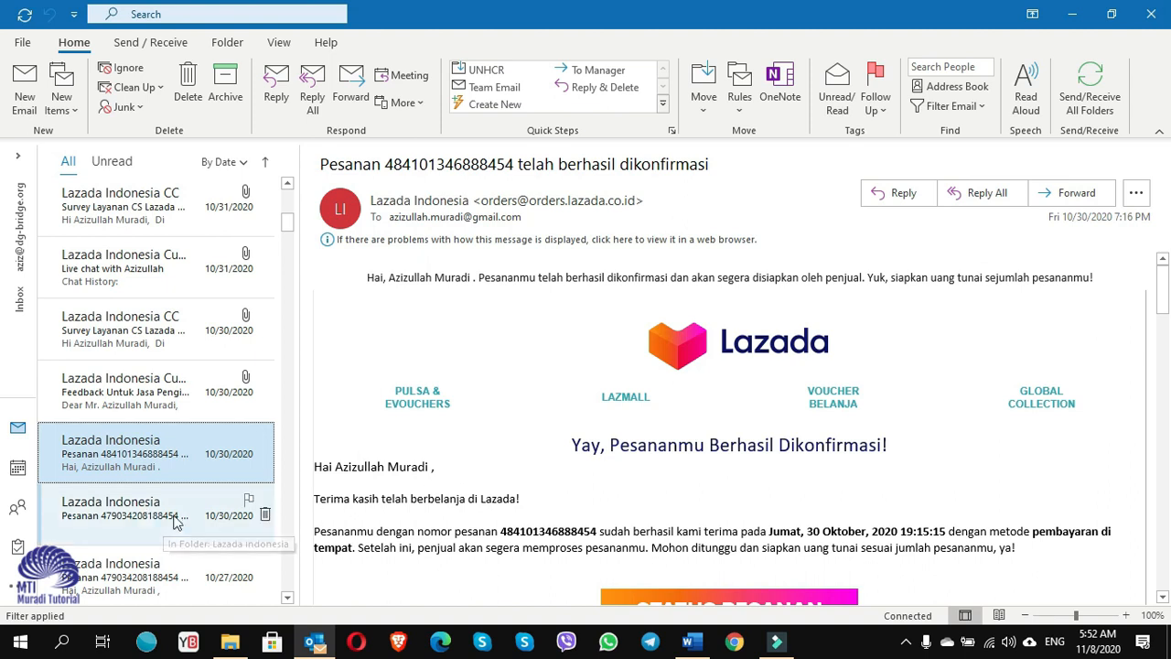
click(123, 508)
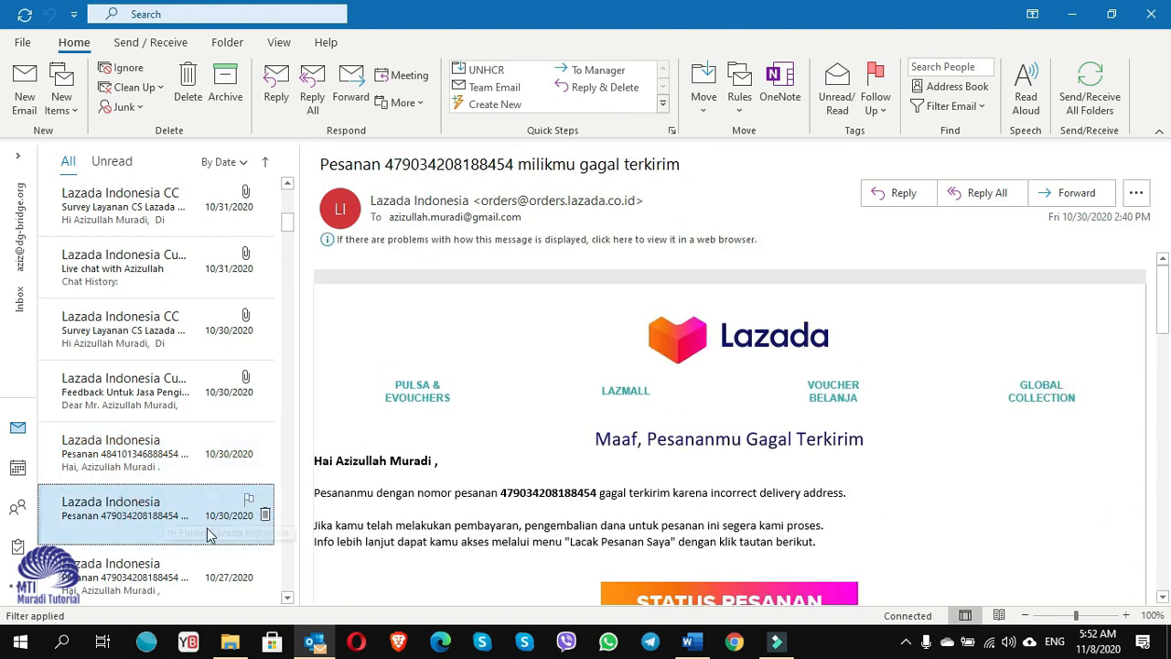
click(123, 576)
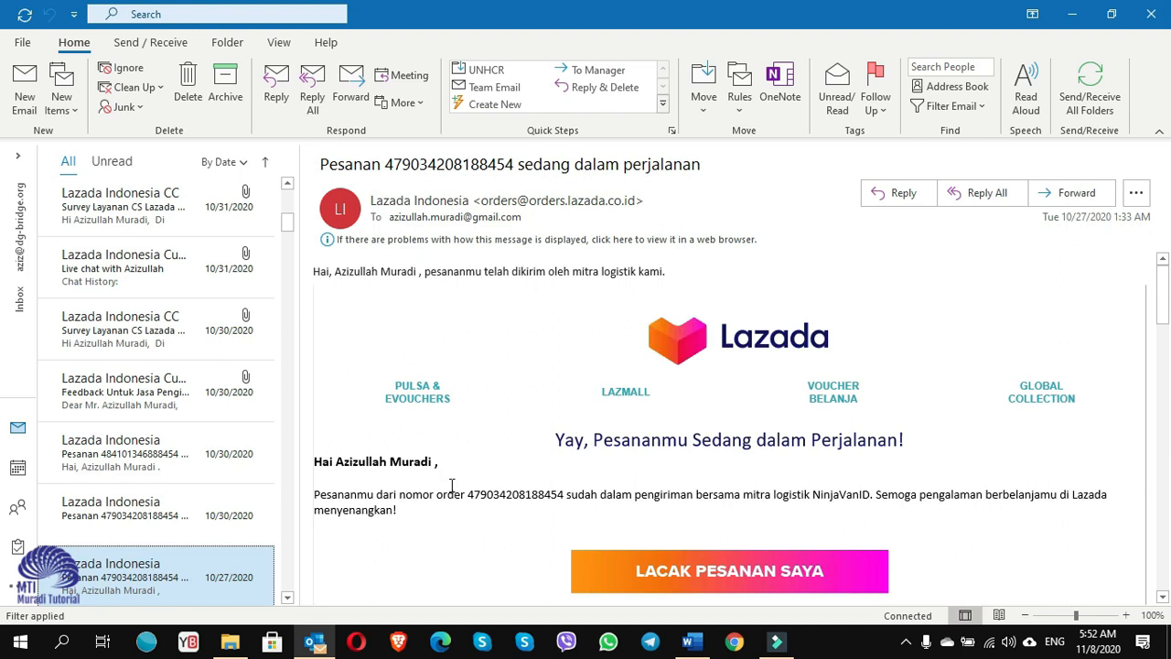
mouse_move(596, 425)
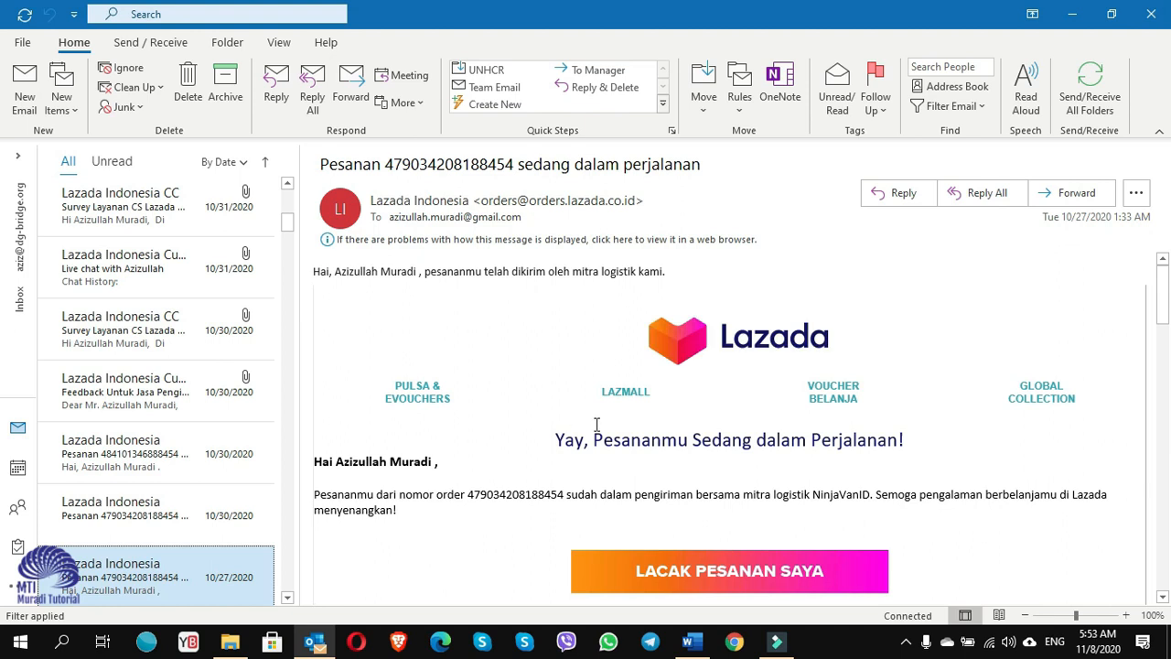